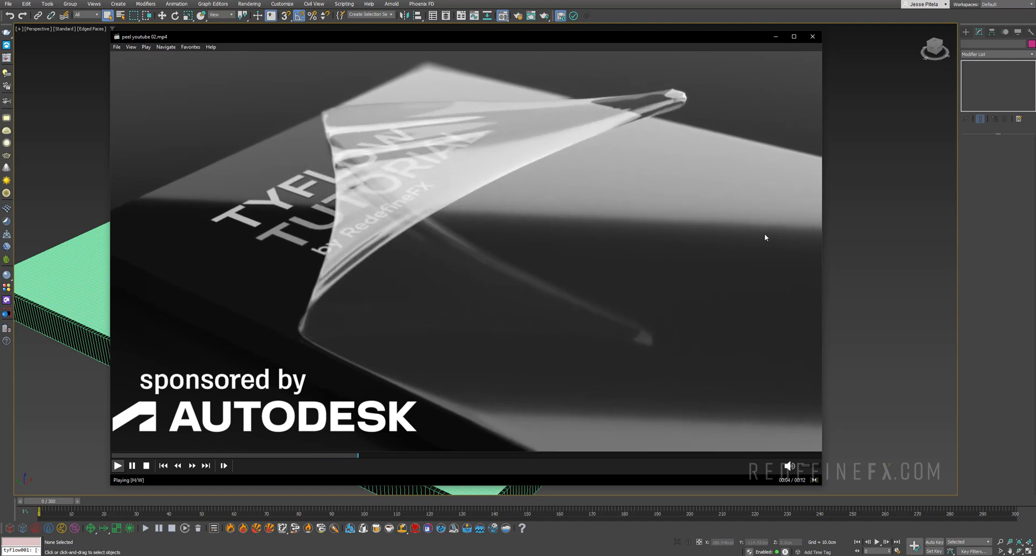
- Dismiss the Media Player preview of the finished peel effect
click(812, 36)
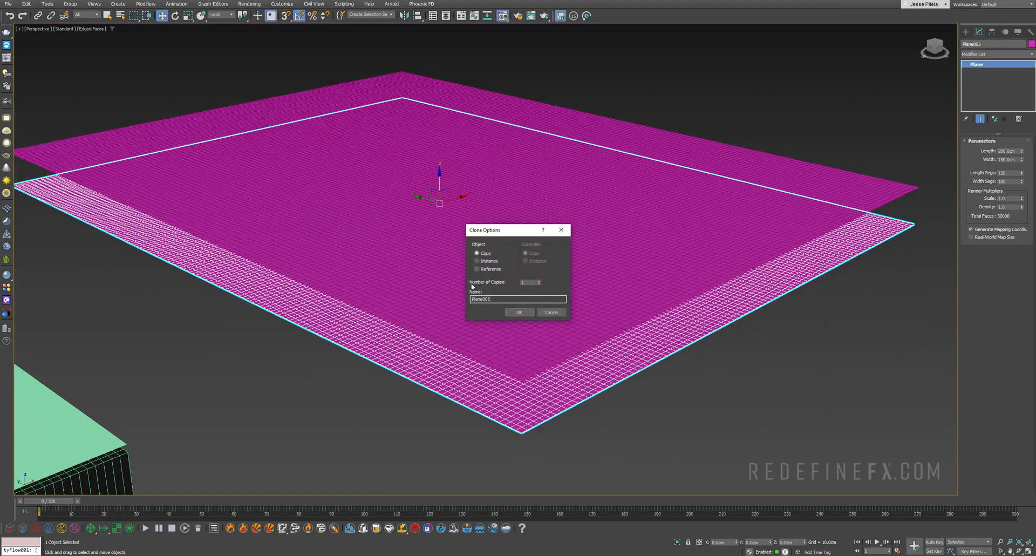
- Confirm the plane copy, collapse its Shell modifier stack and convert the slab to Editable Poly
click(519, 312)
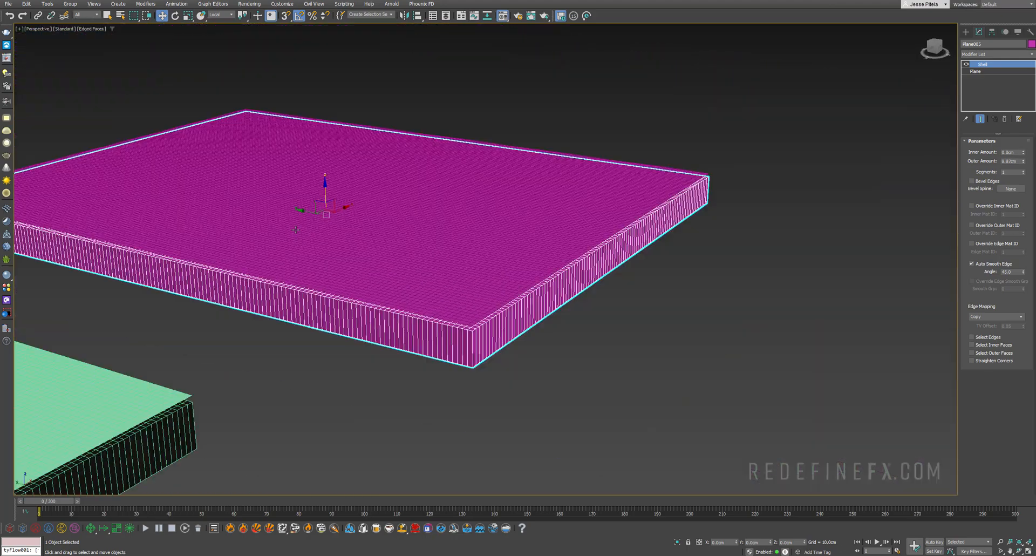
right_click(982, 64)
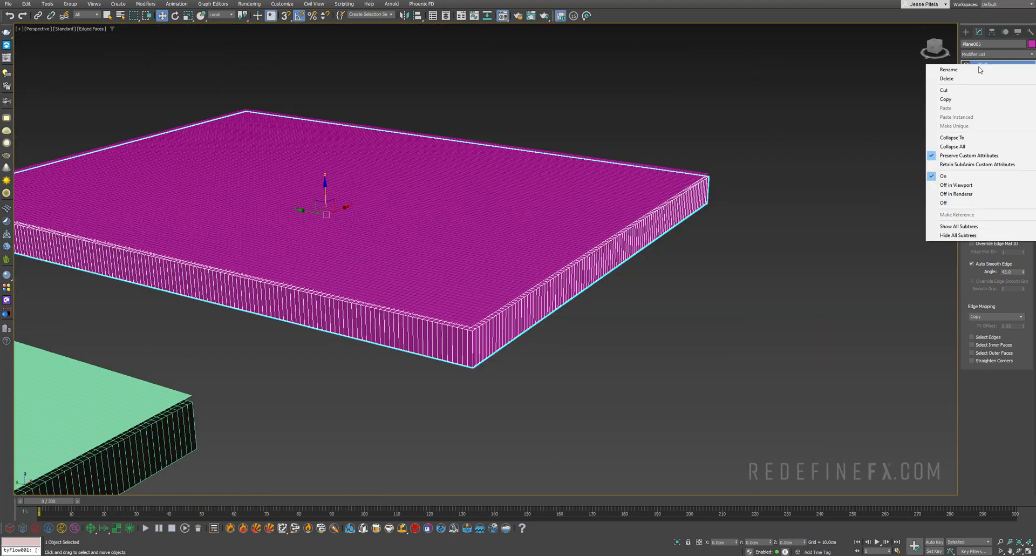
click(952, 145)
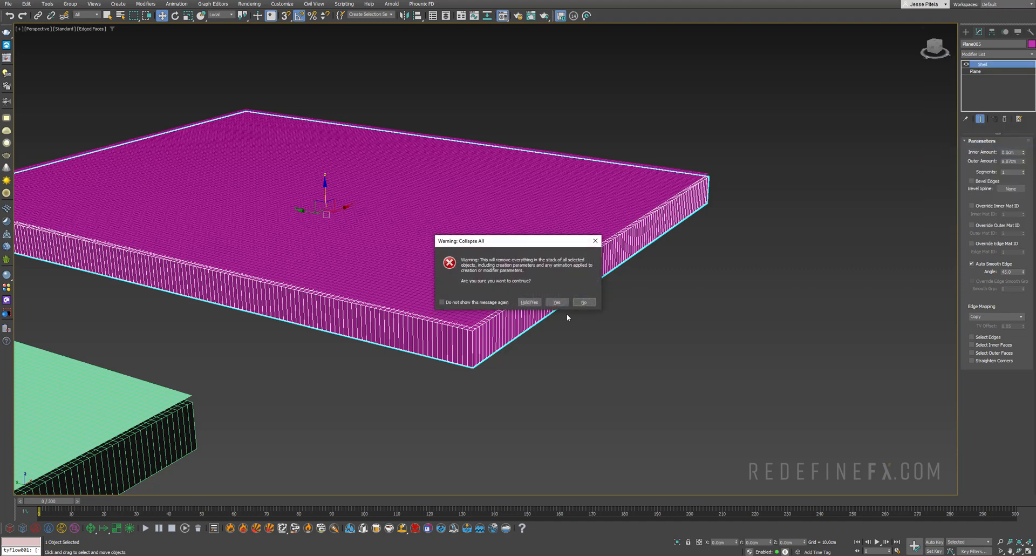
click(556, 303)
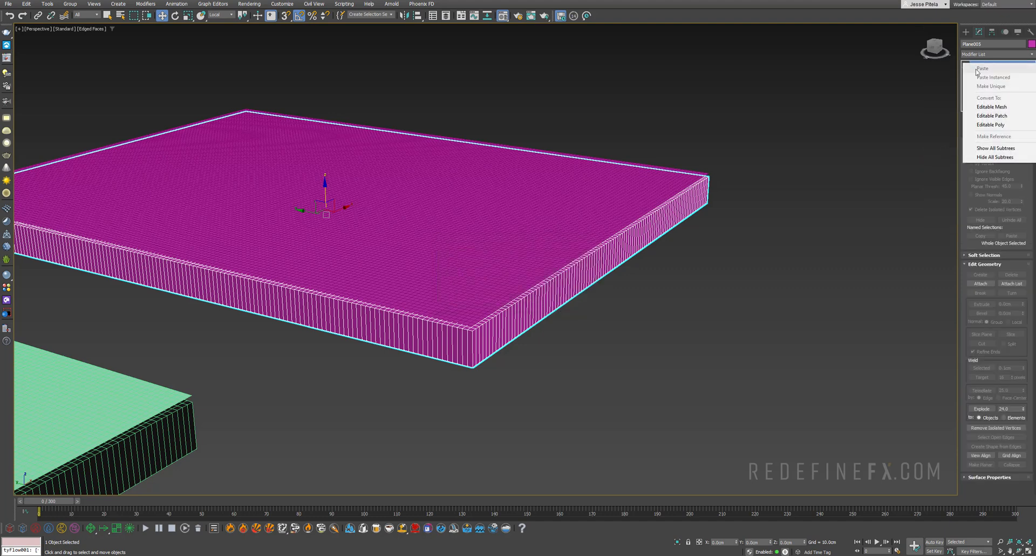
click(991, 125)
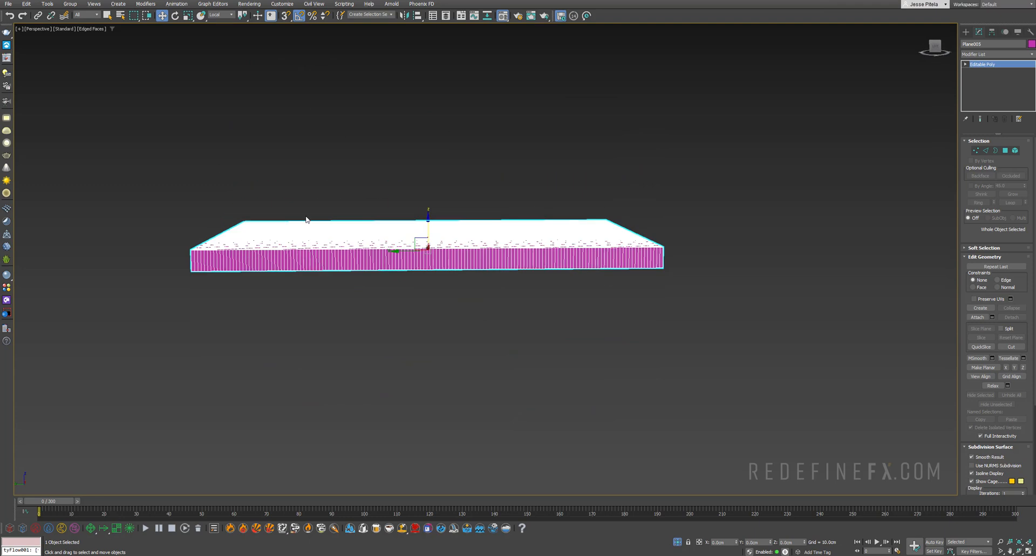
- Enter polygon level on the slab and select all of its faces for a common material ID
click(965, 63)
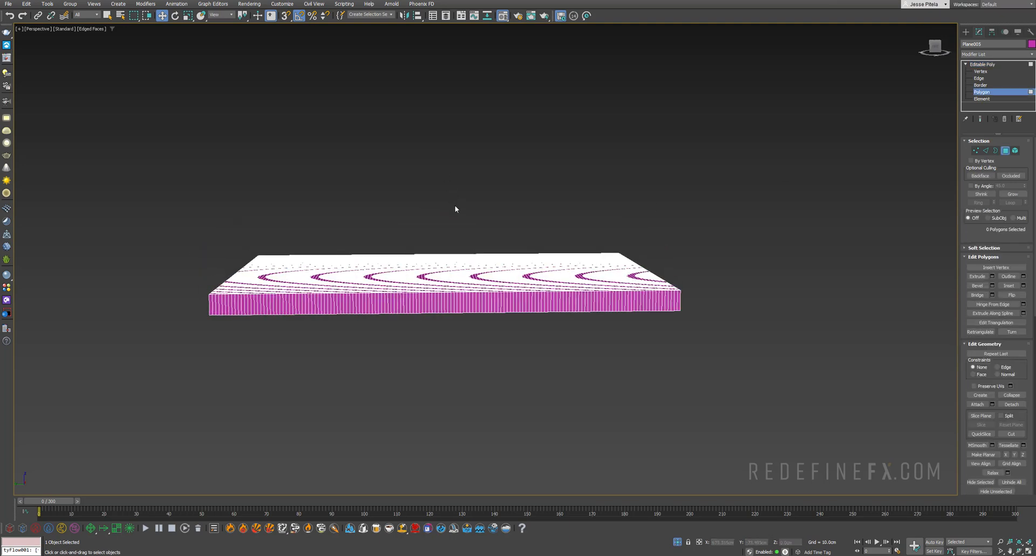
key(alt+w)
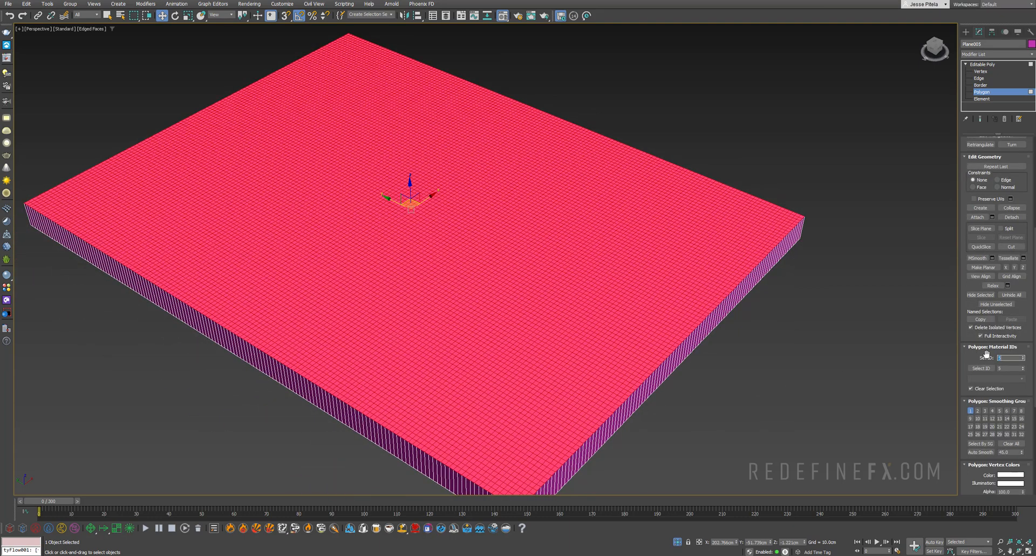
mouse_move(307, 223)
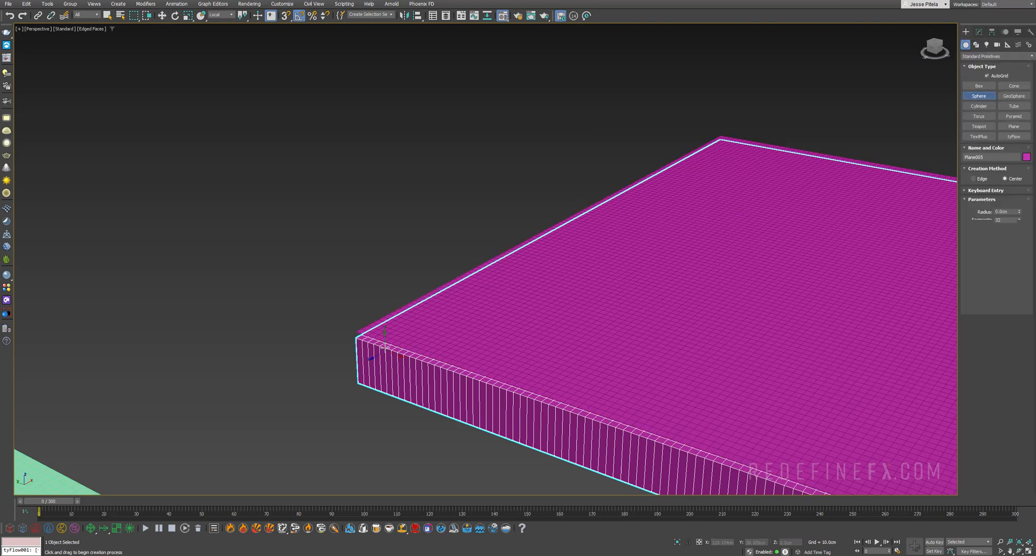
- Draw a sphere at the slab's corner and, with Auto Key on, raise it above the slab at a later frame
click(978, 95)
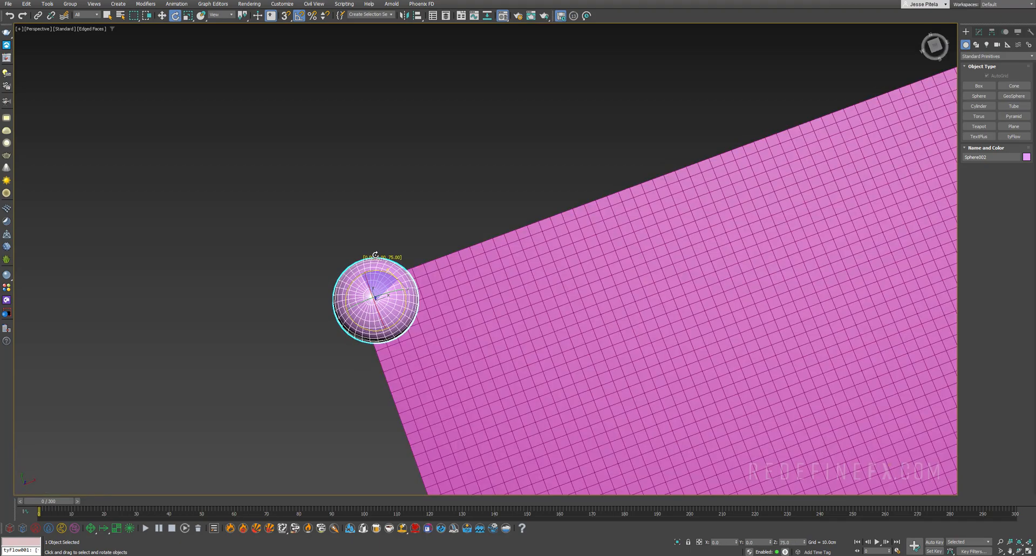
click(162, 15)
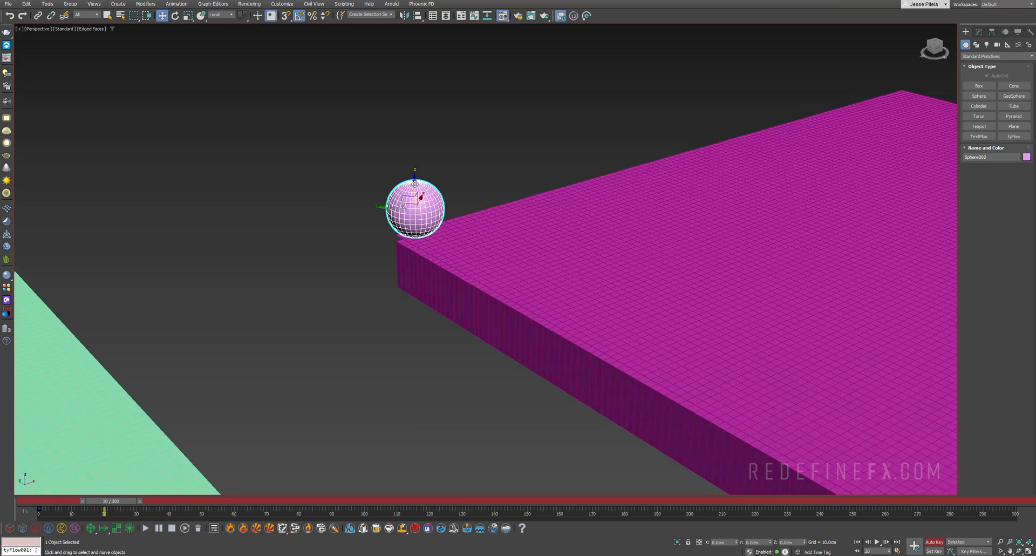
drag(415, 208, 410, 96)
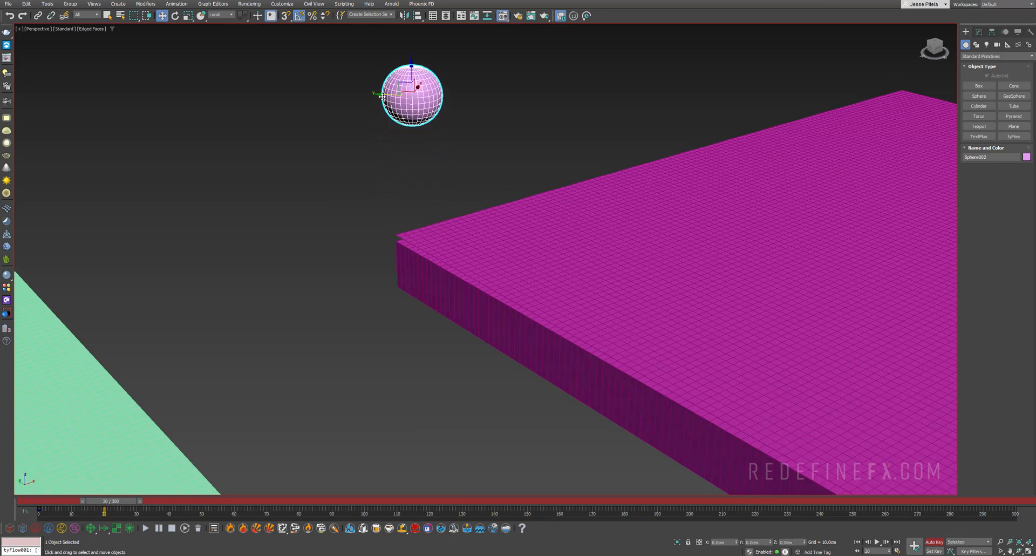
drag(105, 511, 363, 511)
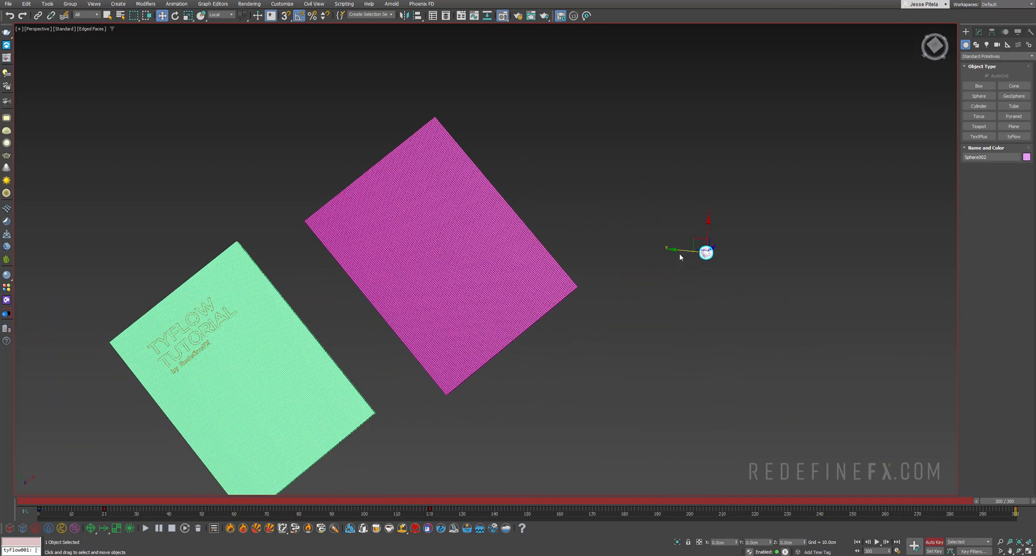
- Move the sphere away from the slab at the last frame and scrub the timeline to check its motion
drag(706, 251, 750, 293)
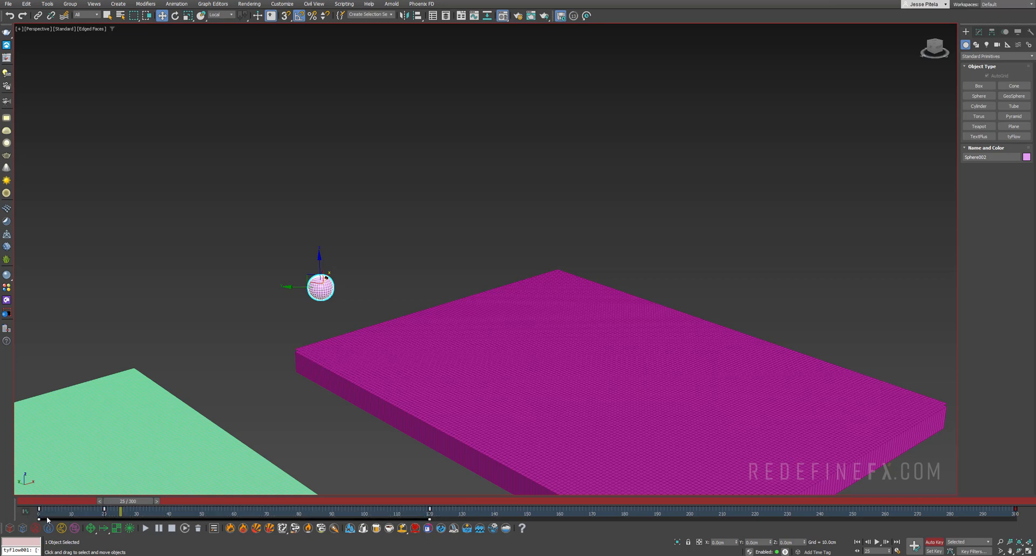
mouse_move(26, 515)
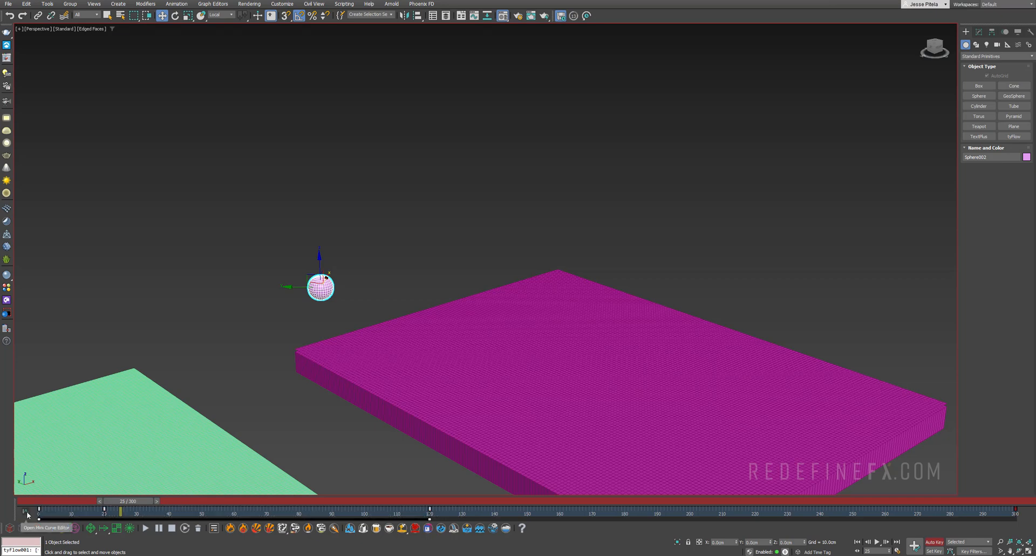
click(26, 515)
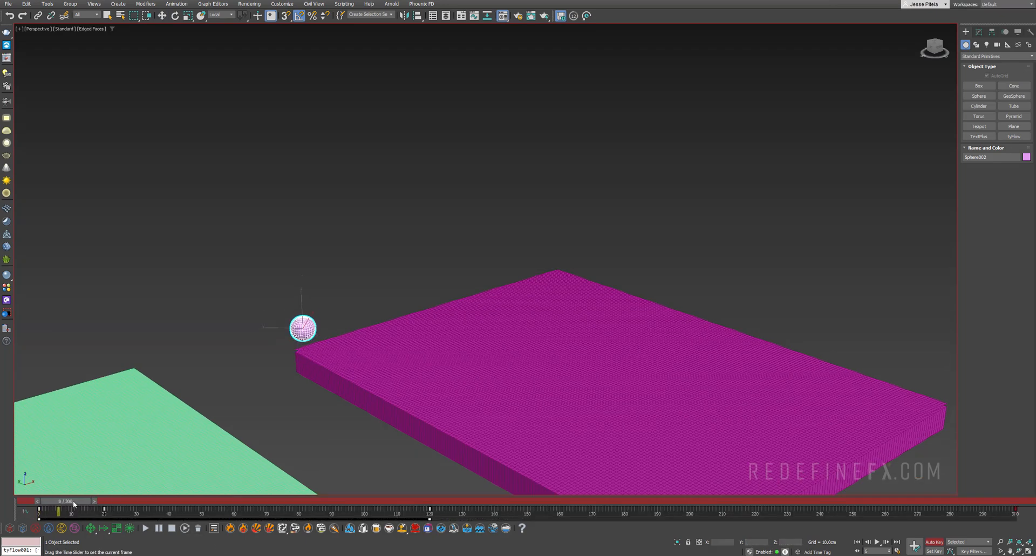
drag(72, 510, 458, 510)
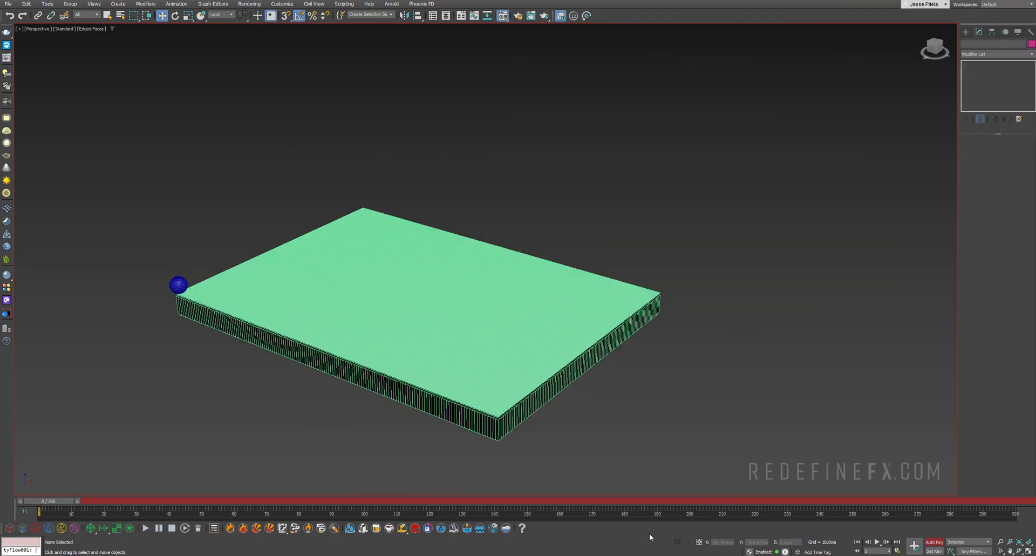
- Create a tyFlow object for the box and bring up its empty editor
click(308, 310)
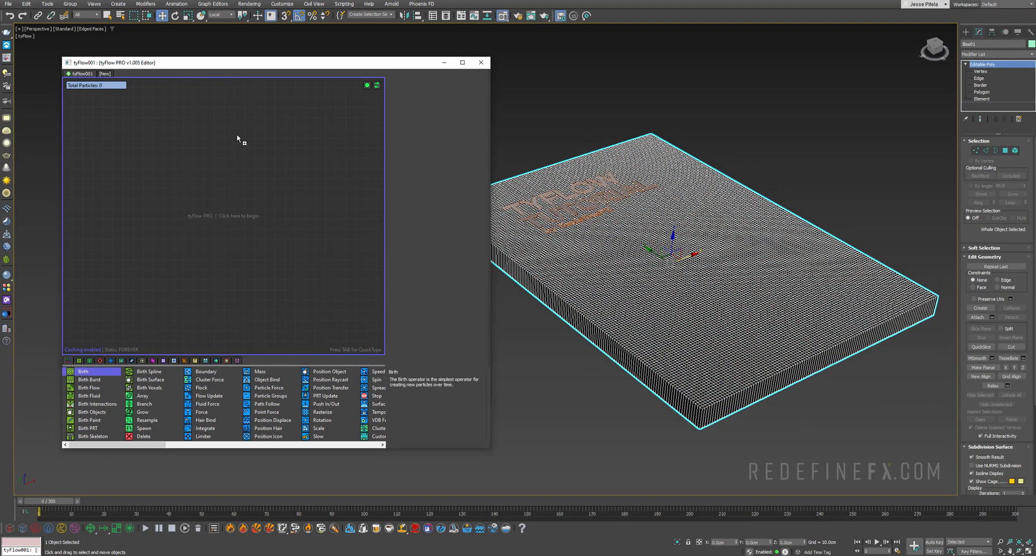
- Birth 25000 particles on the box faces via Position Object with density by material
click(83, 371)
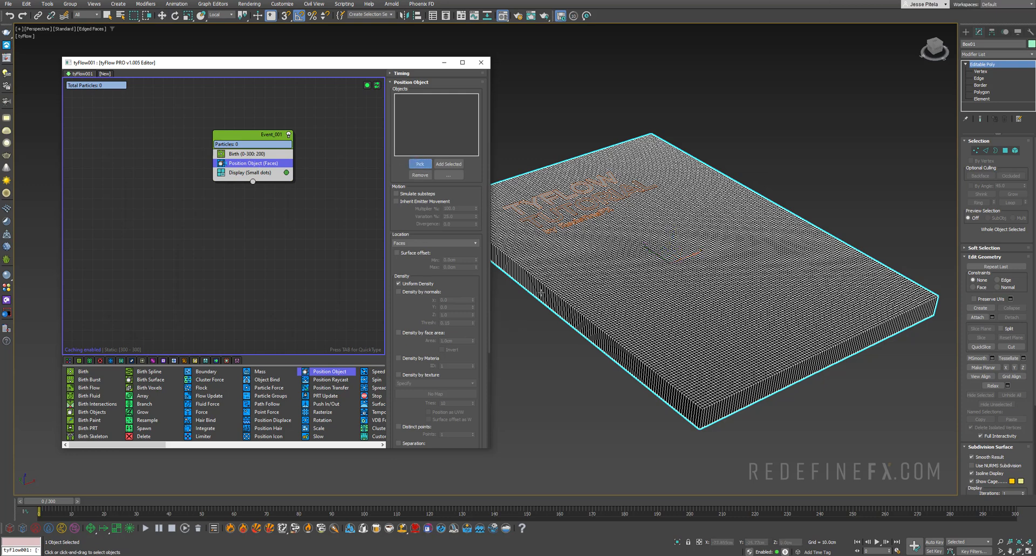
click(420, 164)
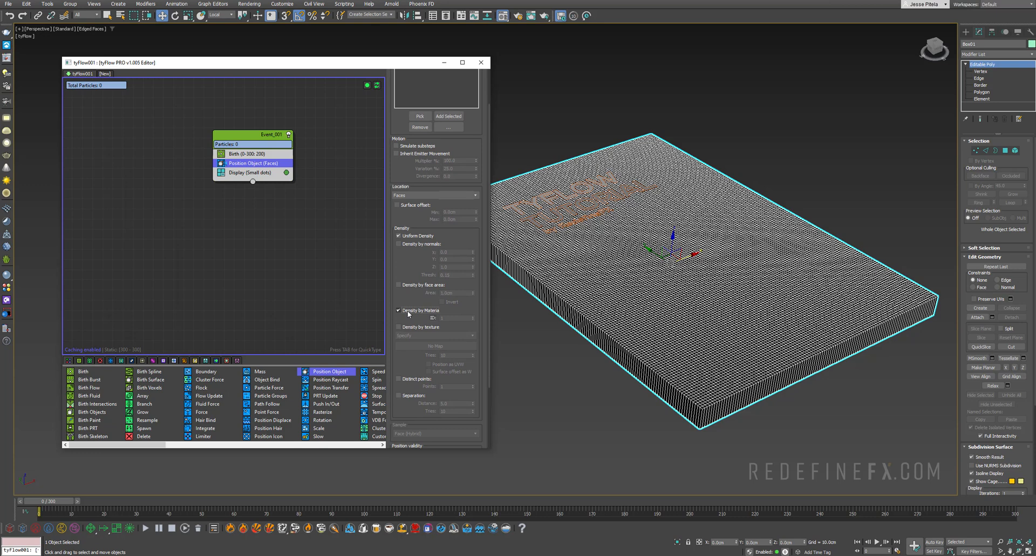
click(452, 318)
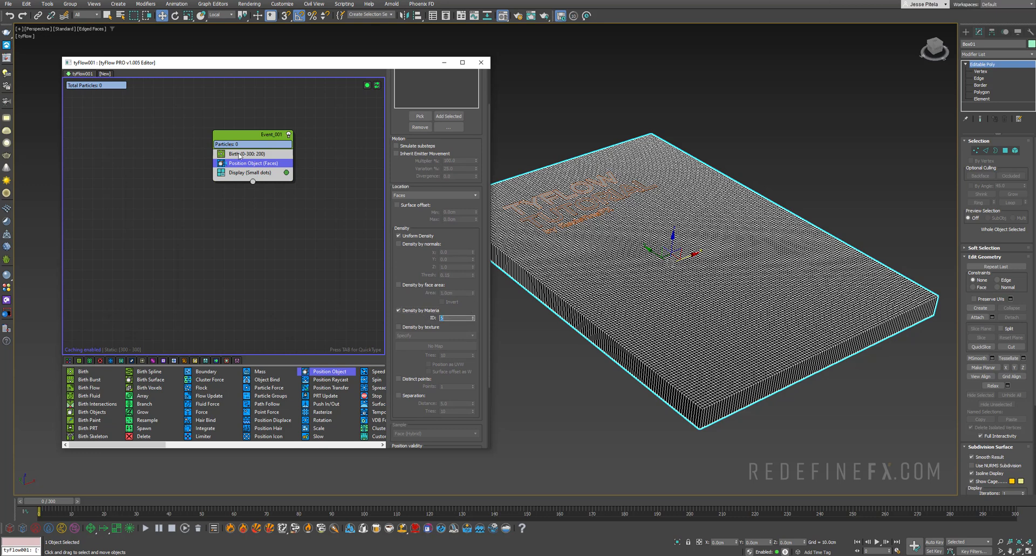
click(249, 153)
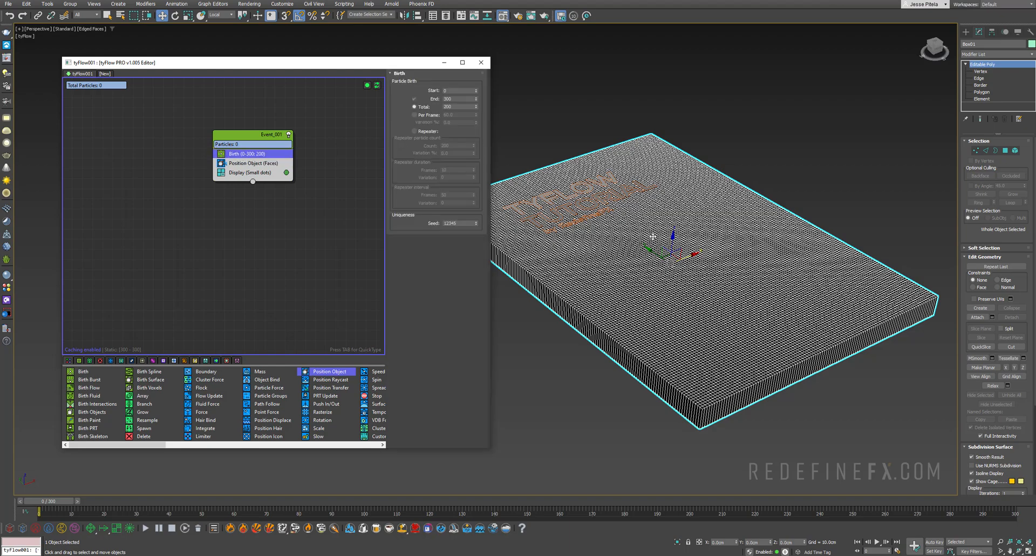
scroll(down, 3)
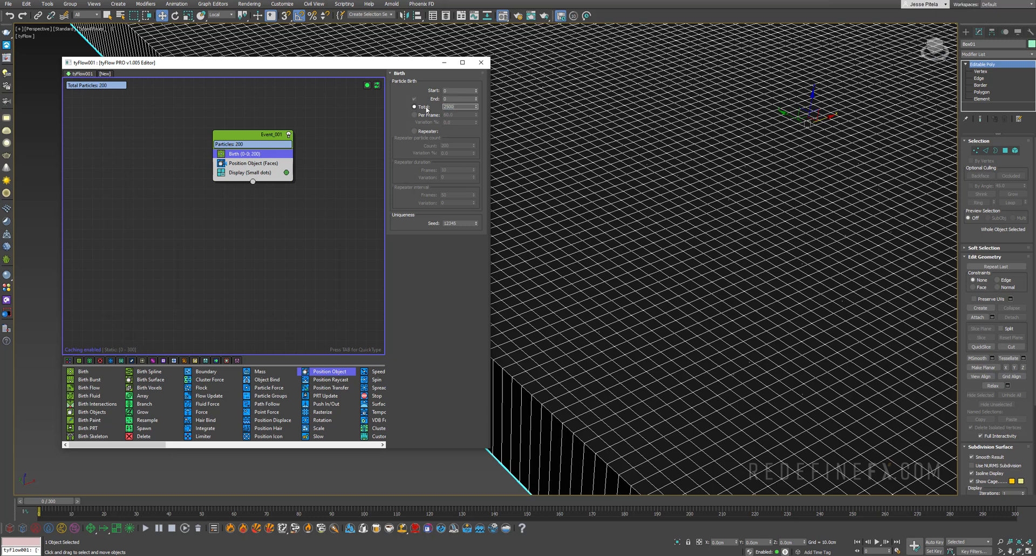
text(25000)
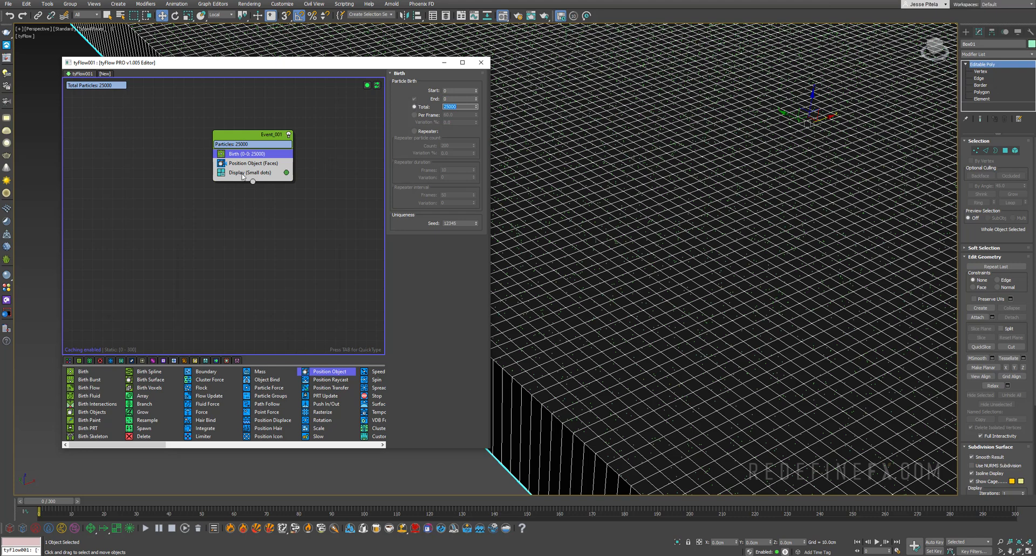
- Display the particles as yellow dots and add an Object Bind operator to the event
click(249, 172)
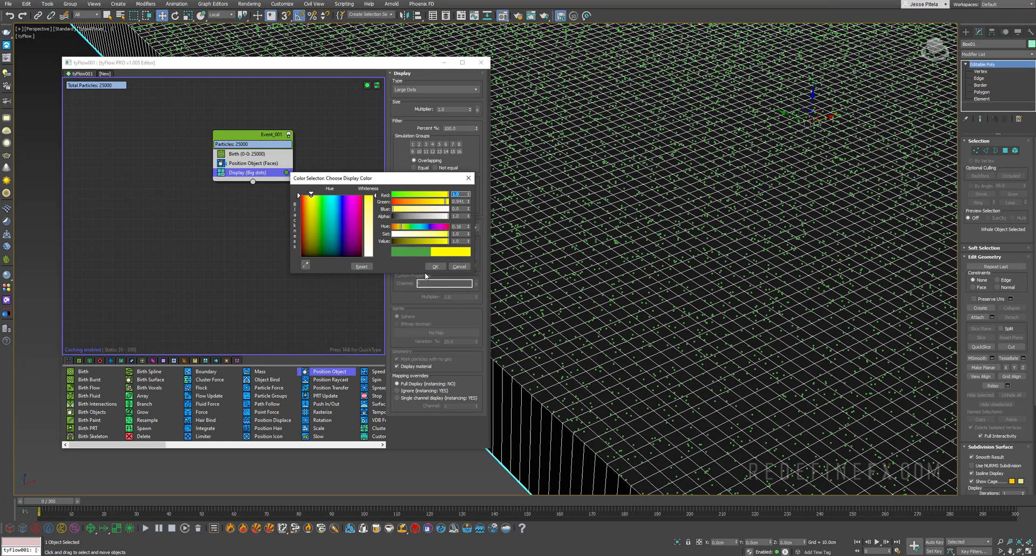
click(435, 266)
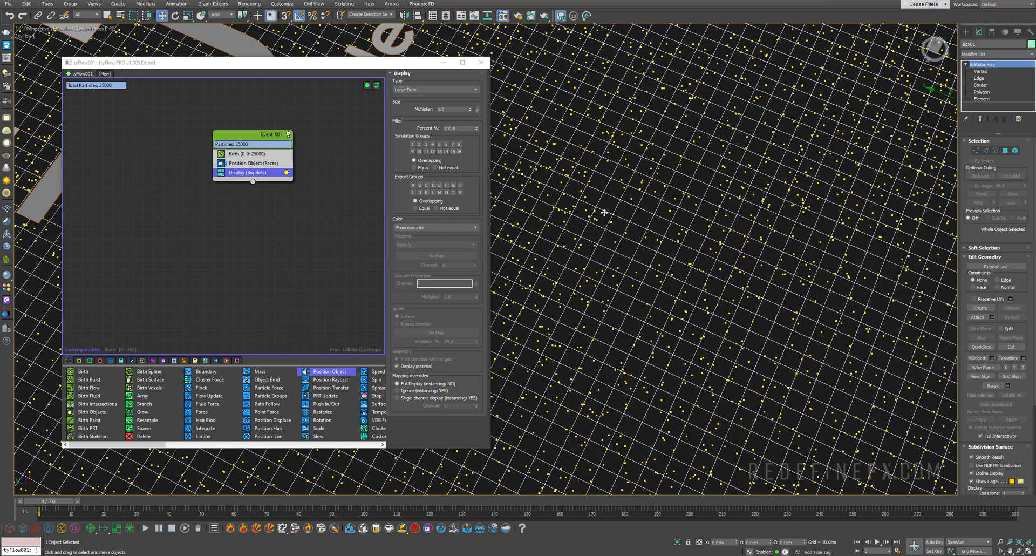
click(252, 163)
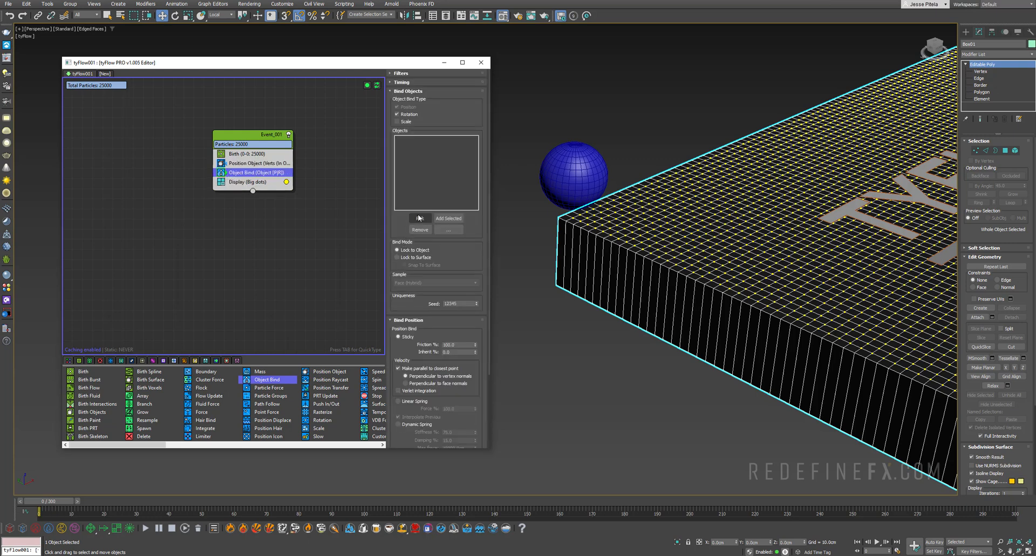
- Set Object Bind to lock the particles to the surface and rename the event Box01
click(420, 218)
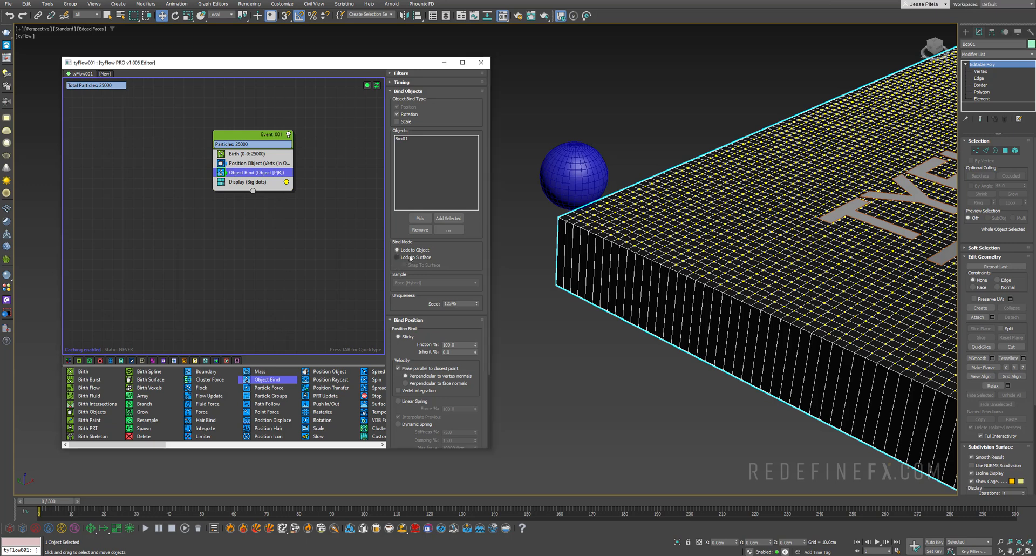
click(395, 257)
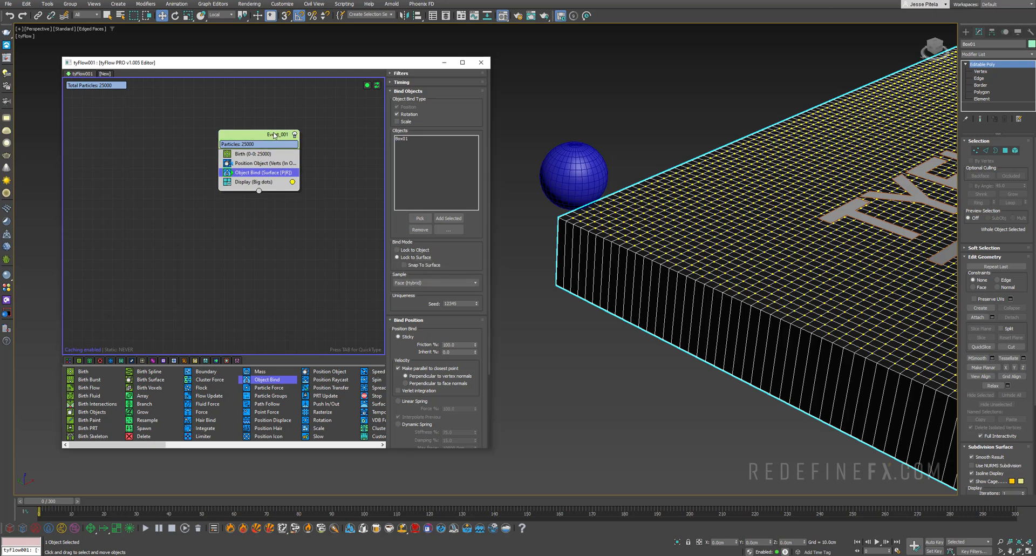
double_click(261, 135)
text(Box01)
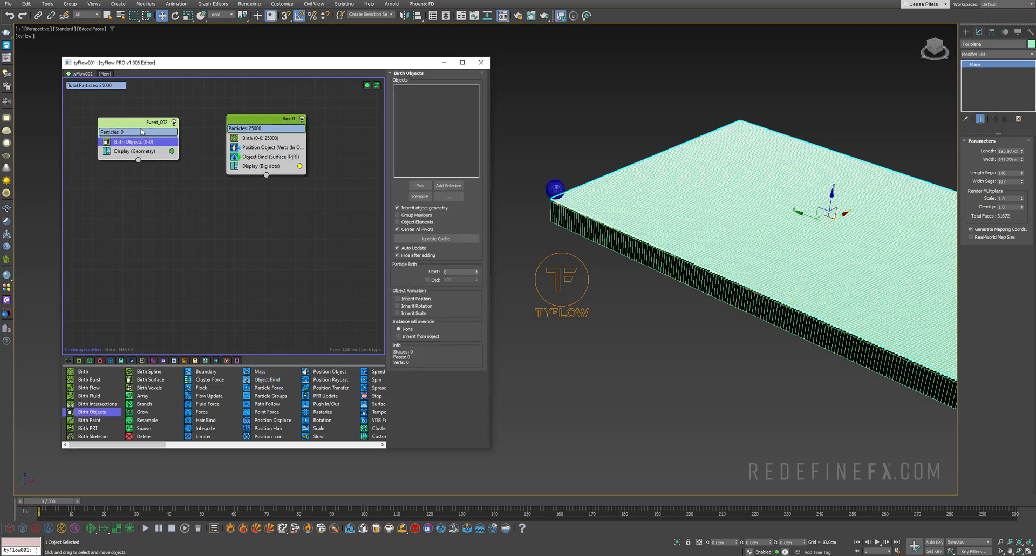
- Rename the second event Foil Plane and birth its particles from the foil plane object
double_click(138, 122)
text(Foil Plane)
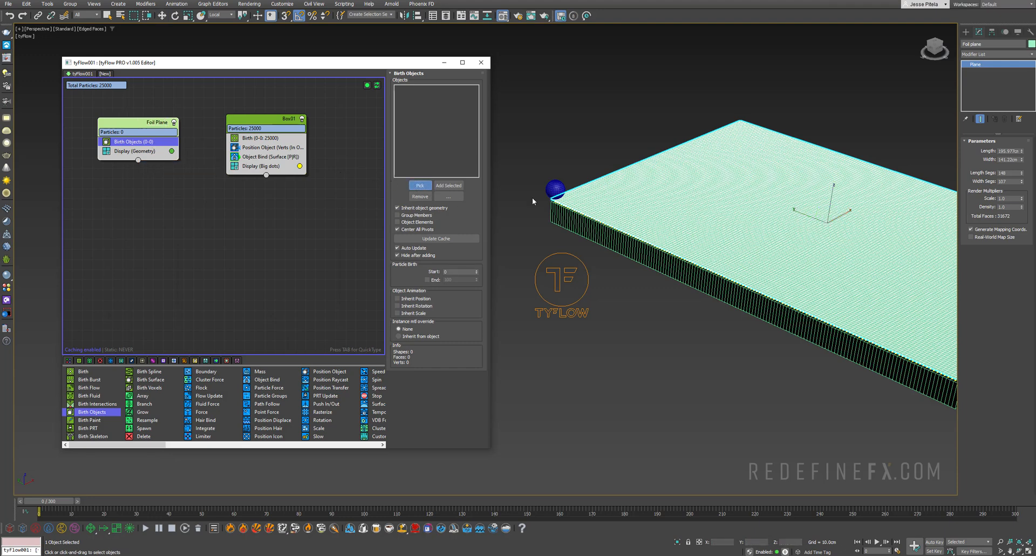
click(418, 185)
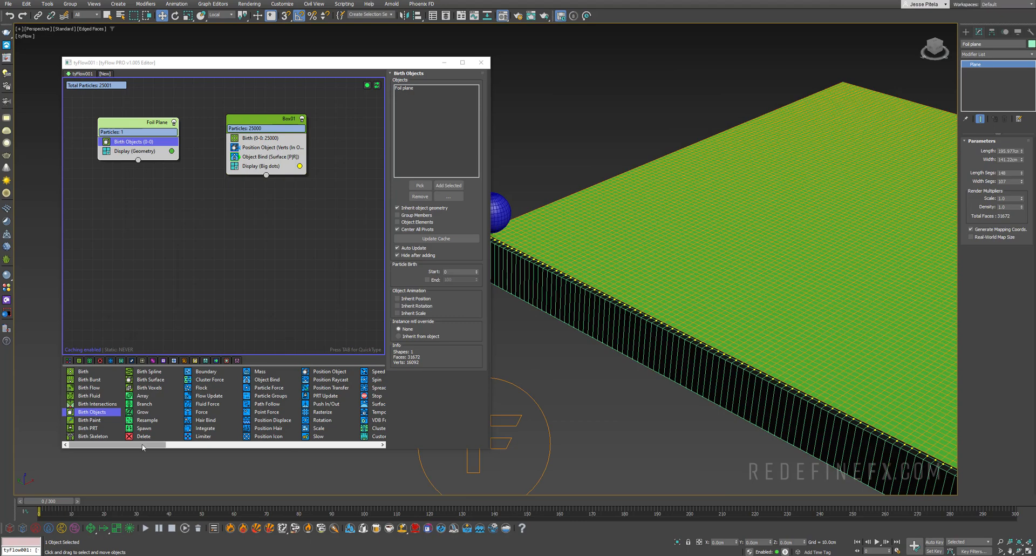
click(207, 420)
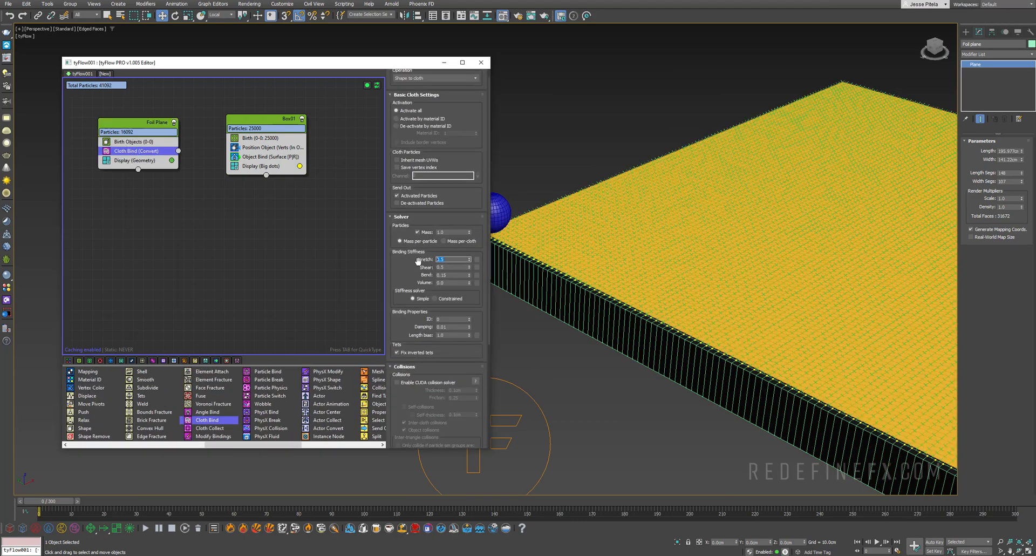
- Set Cloth Bind stretch to 1.0, enable the CUDA collision solver with self-collisions and self-thickness, and add a gravity Force
click(451, 259)
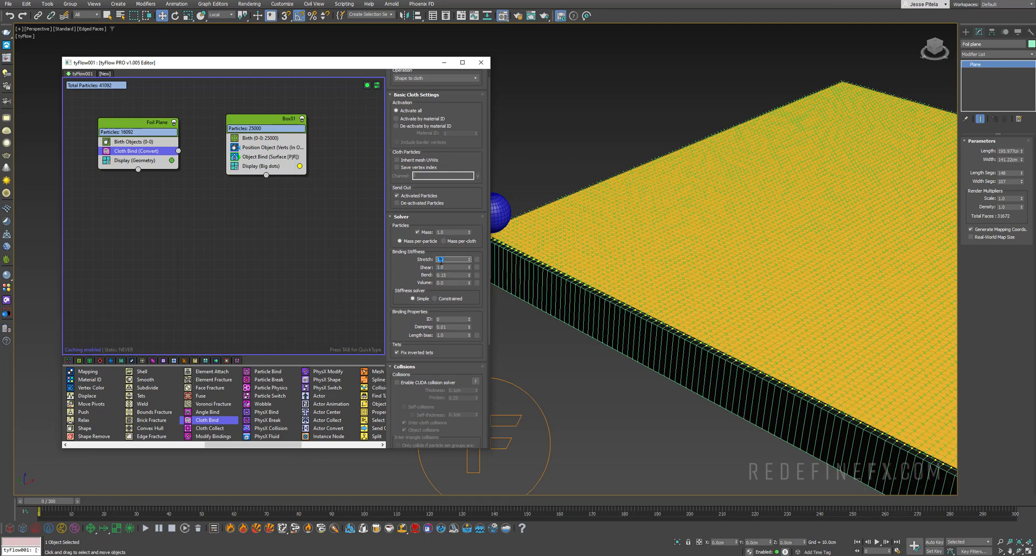
click(448, 259)
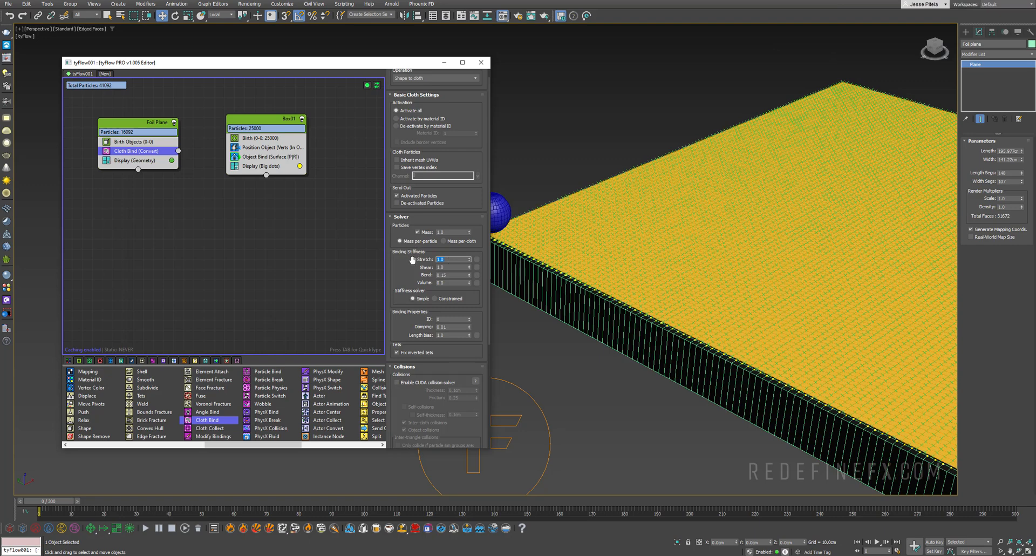
scroll(down, 3)
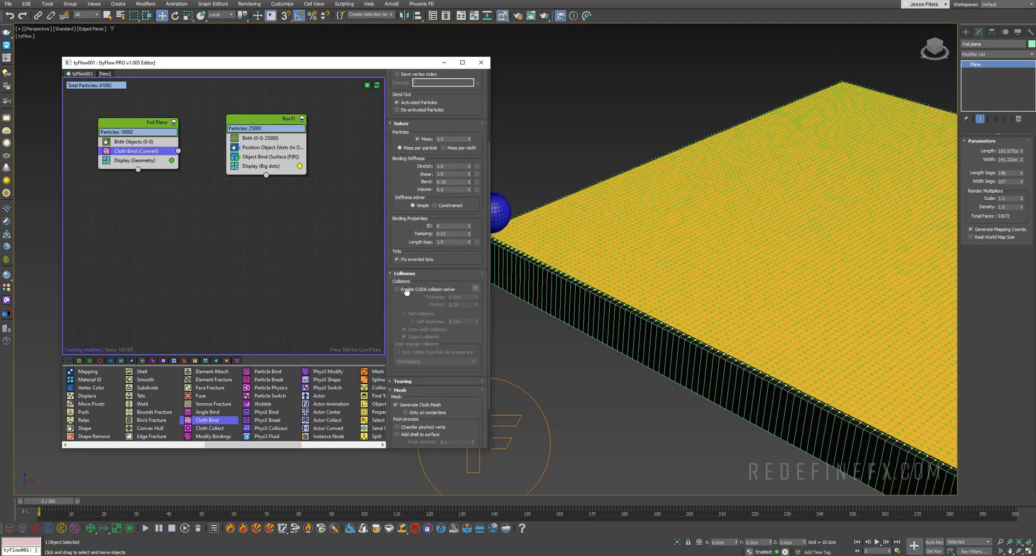
click(398, 289)
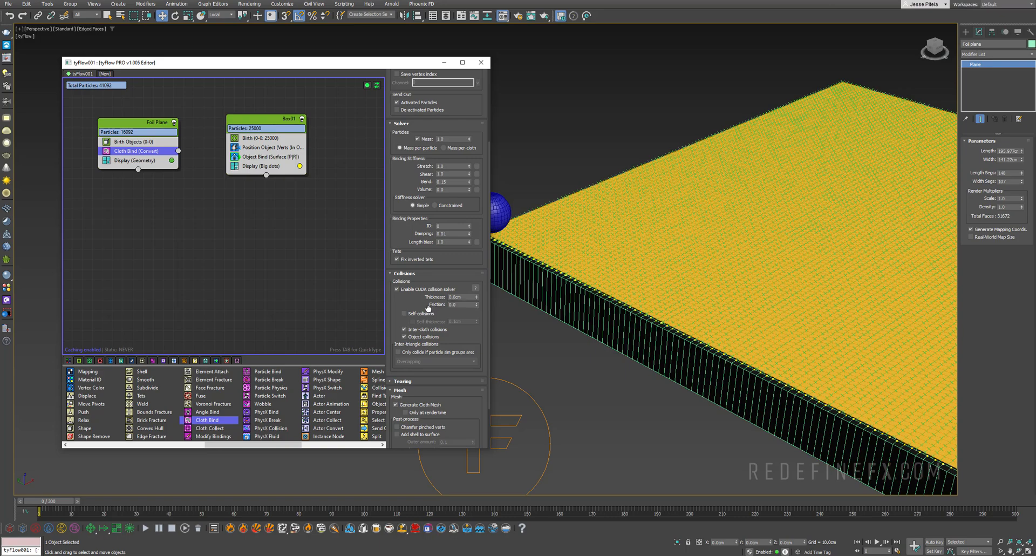
click(405, 313)
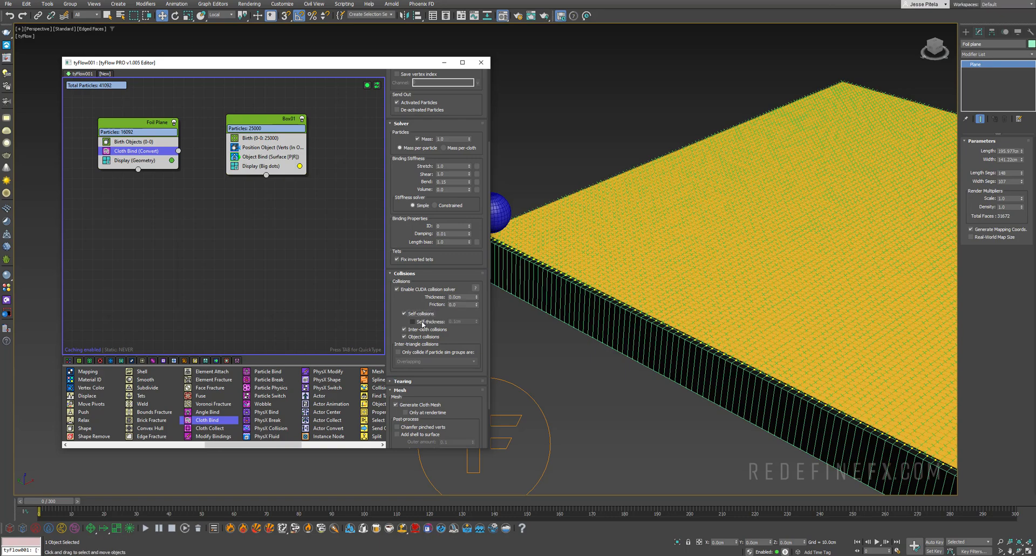
click(412, 322)
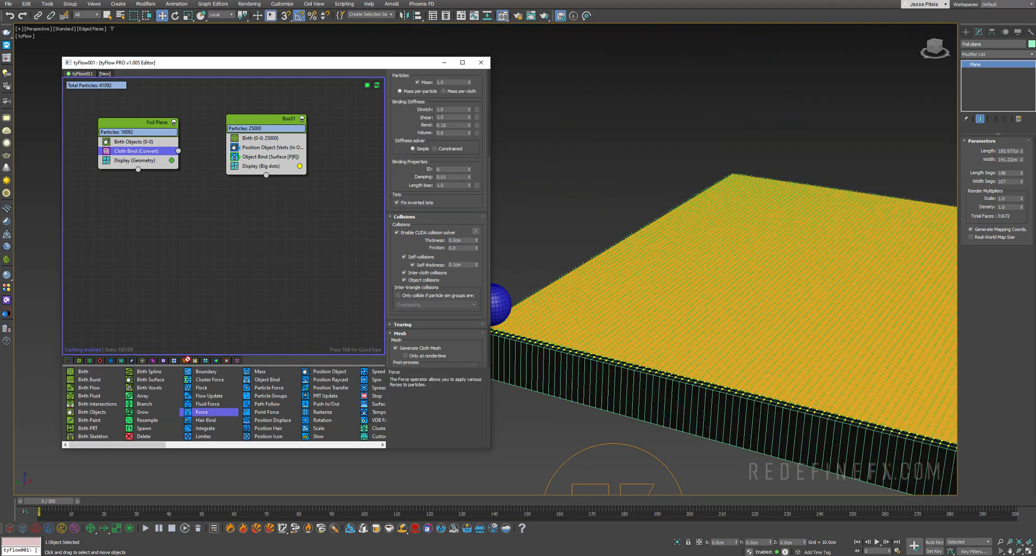
click(120, 159)
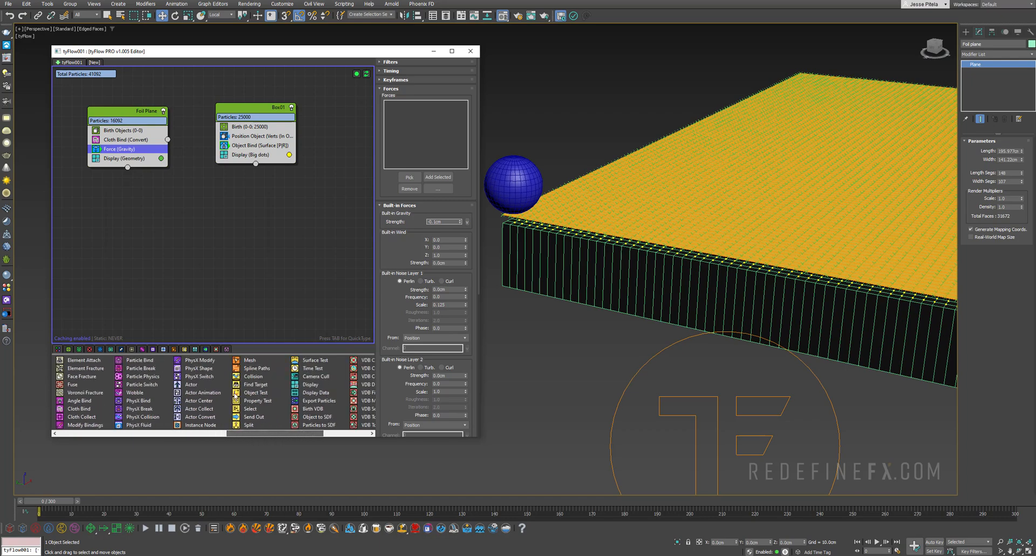
- Add a Collision operator to the Foil Plane event beneath the gravity Force
click(253, 376)
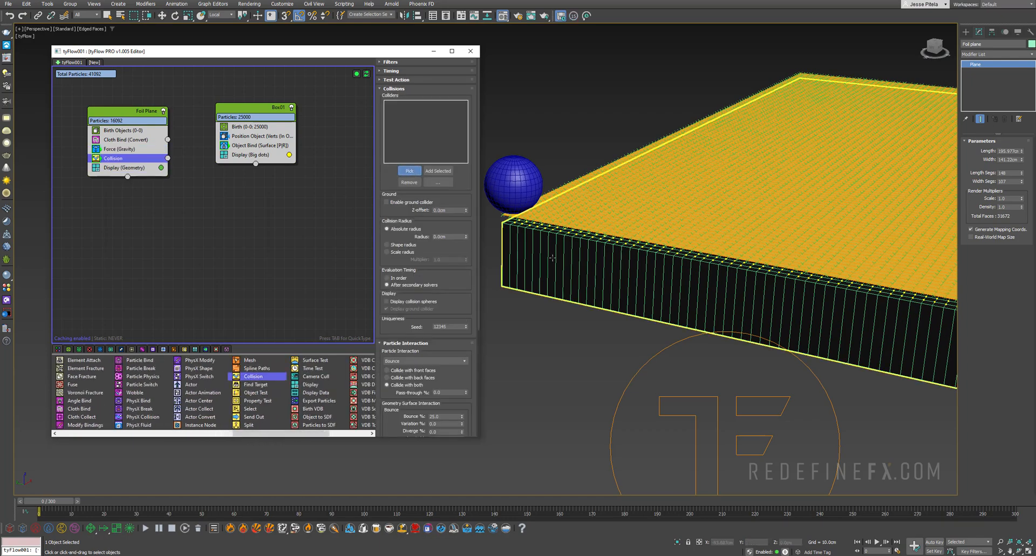
- Assign Box01 as the Collision operator's collider and check the collision radius
click(408, 171)
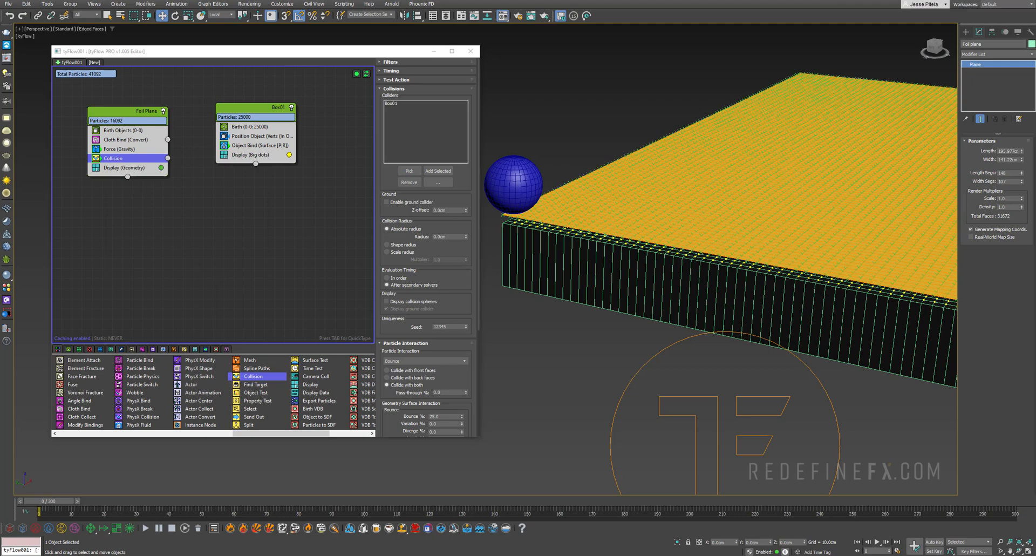
click(446, 236)
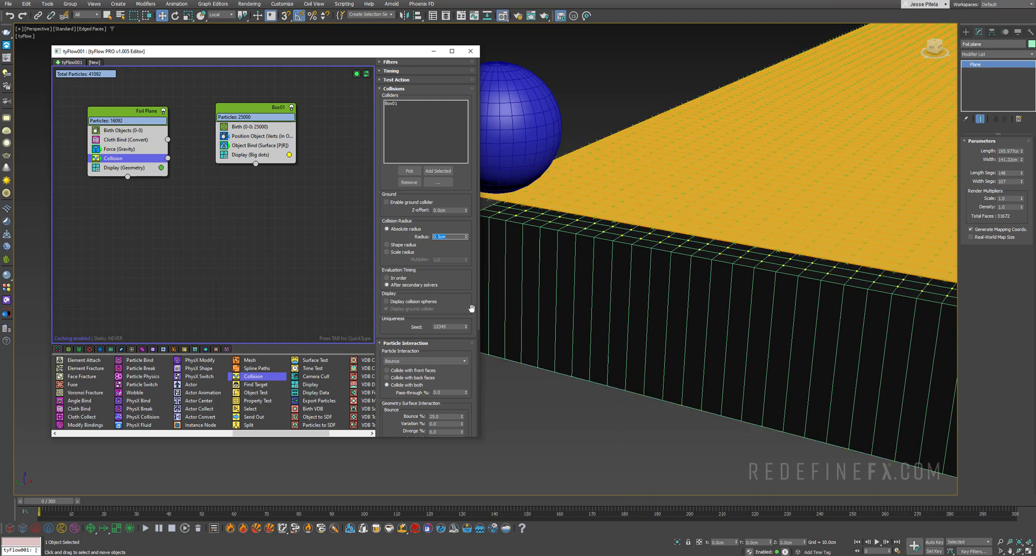
scroll(down, 3)
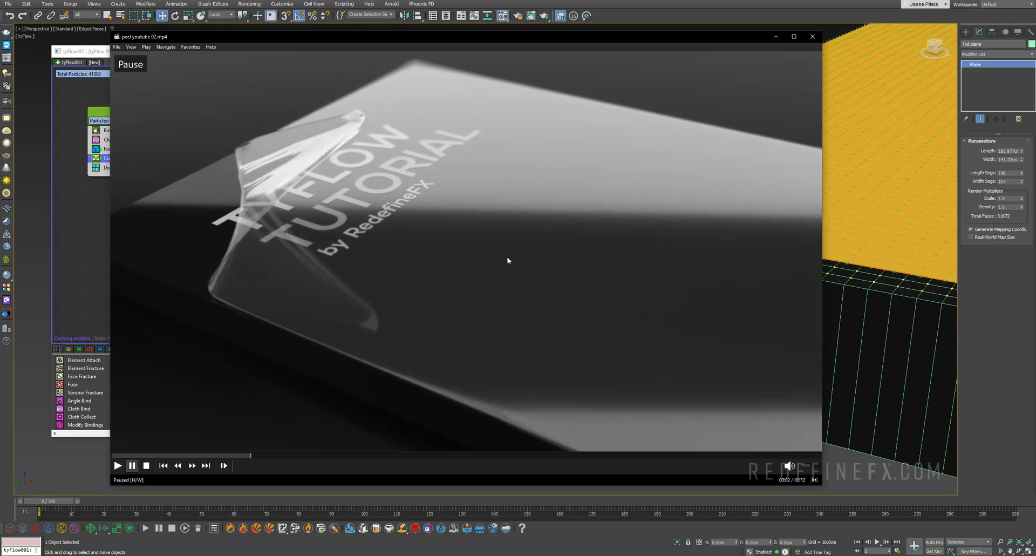
- Play the reference foil-peel clip in Windows Media Player
click(116, 465)
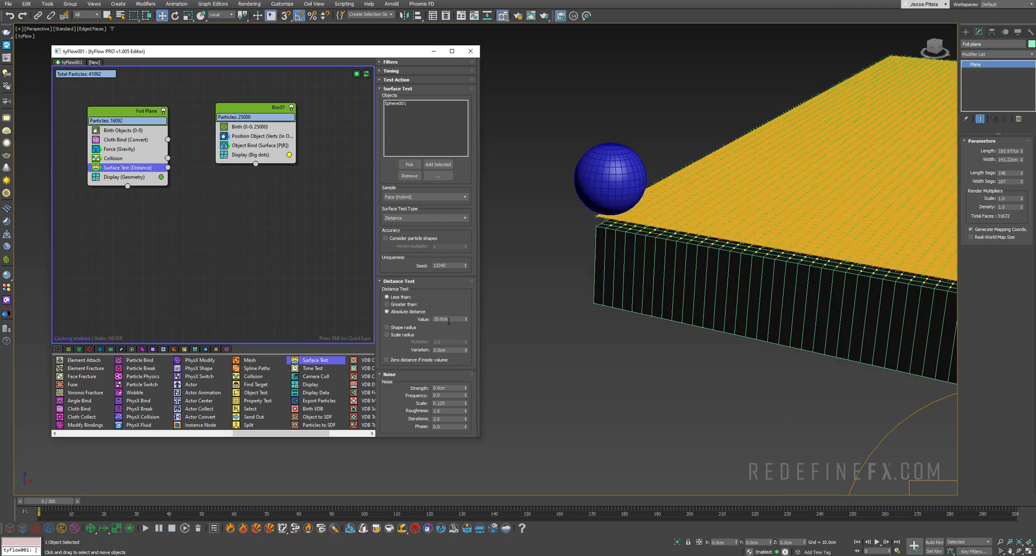
- Set the Surface Test distance to 3.0cm and wire near-sphere particles to the Sphere001 bind event
text(3.0cm)
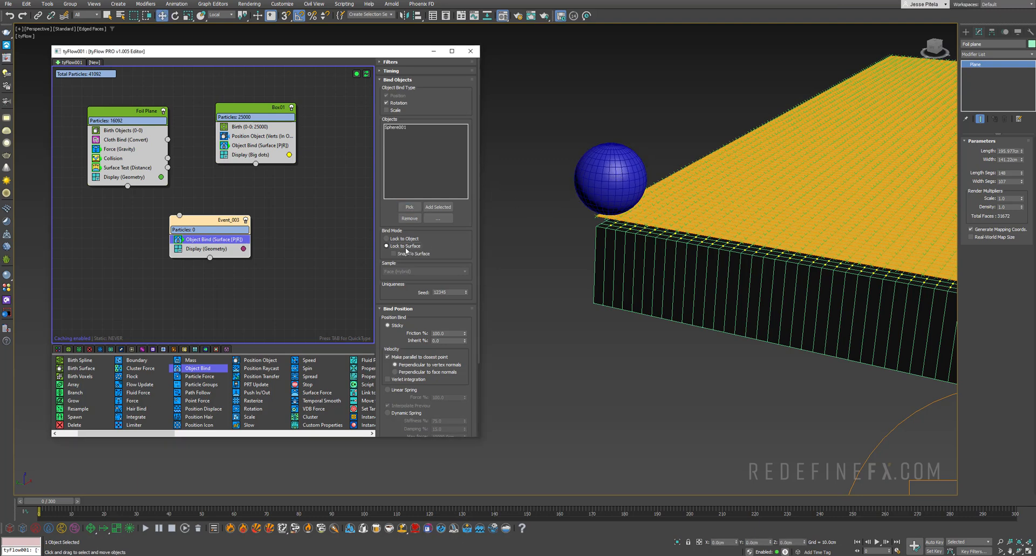
drag(168, 167, 179, 214)
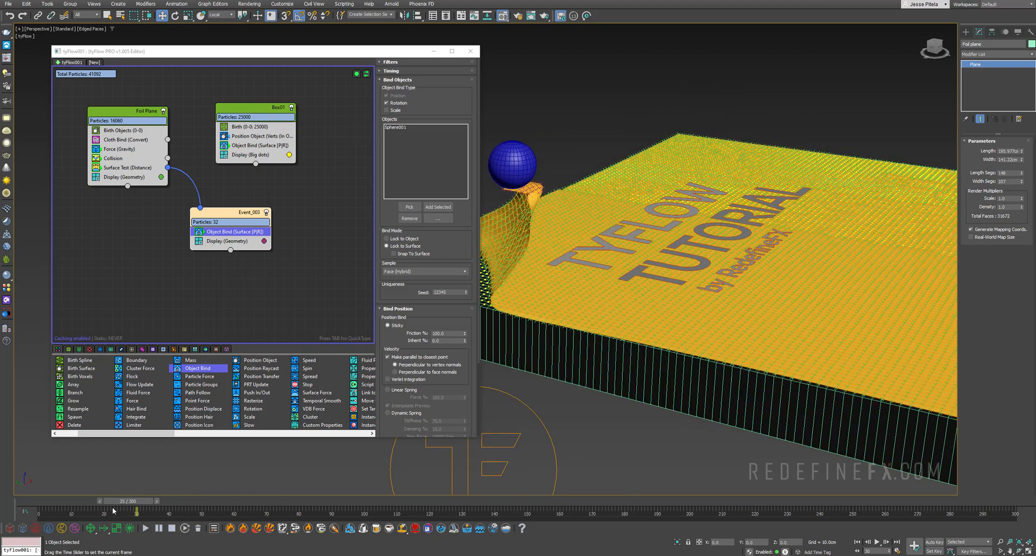
- Scrub the timeline forward to preview the foil lifting with the sphere
drag(122, 504, 173, 504)
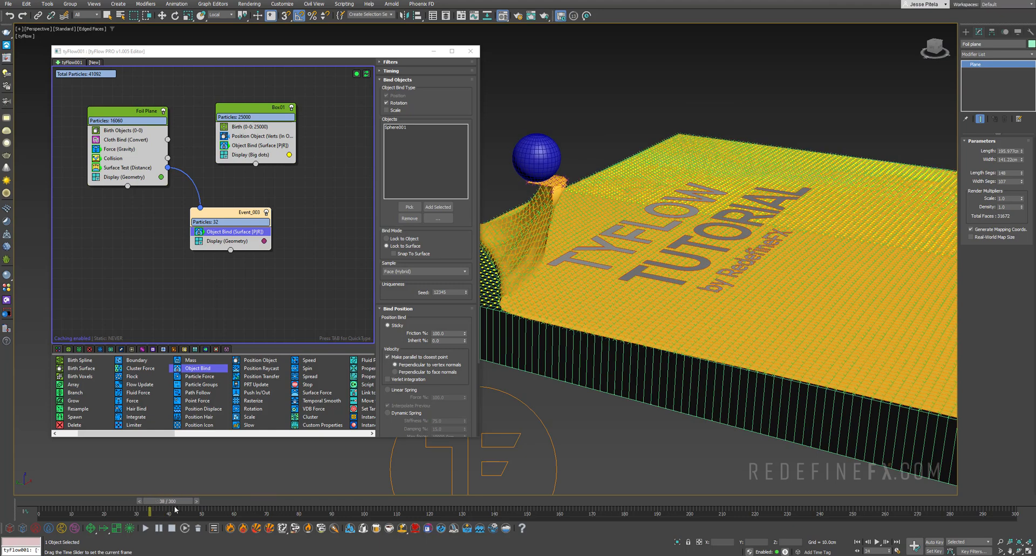
drag(151, 510, 209, 510)
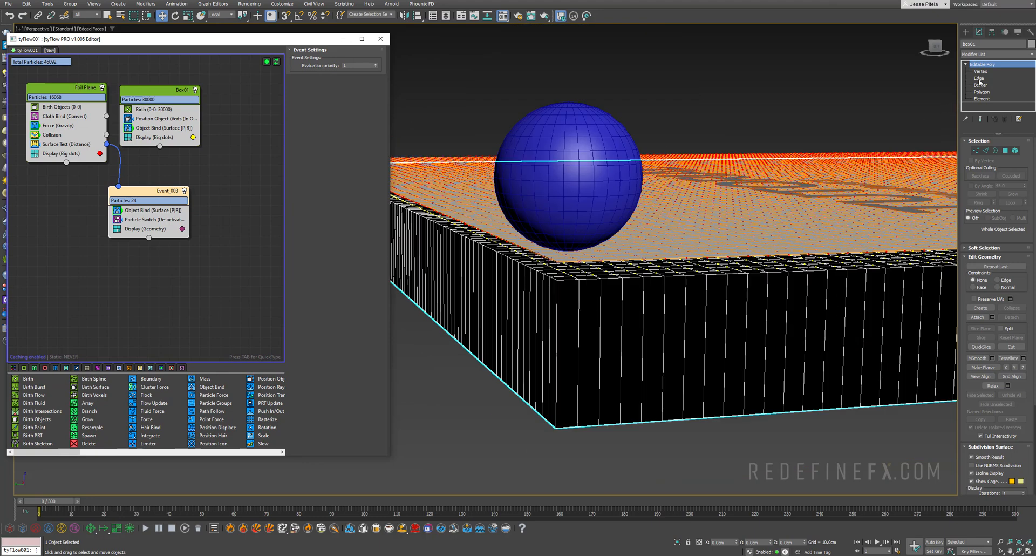
- Select a side edge ring on Box01 and connect it with a new edge loop
click(978, 78)
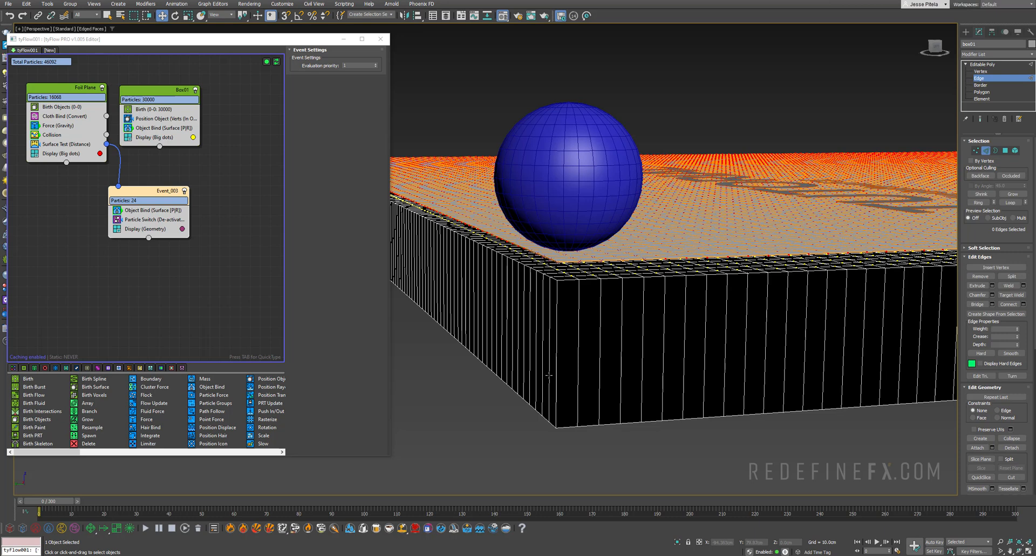
click(557, 355)
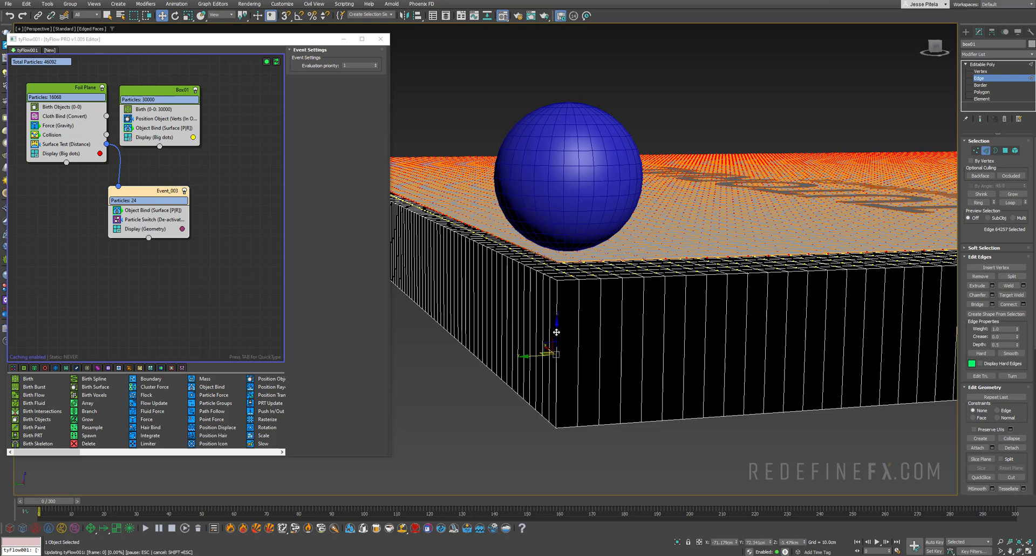
click(978, 202)
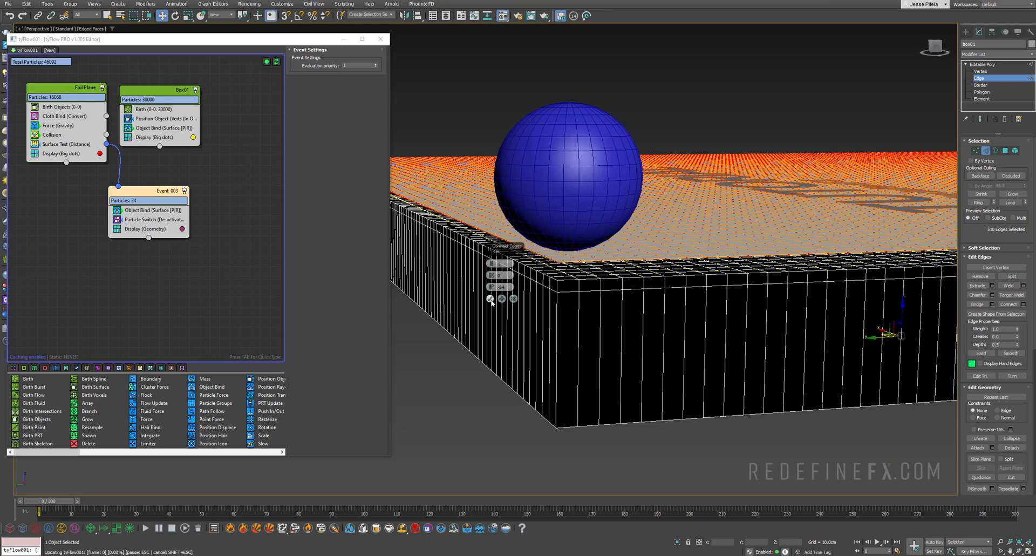
click(983, 84)
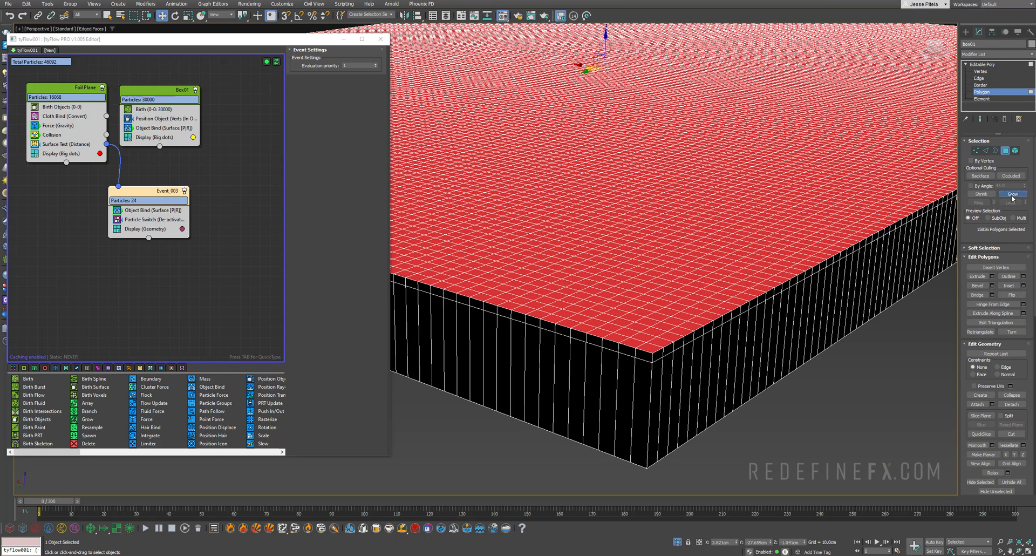
- Grow the top face selection down to the new loop
click(1010, 193)
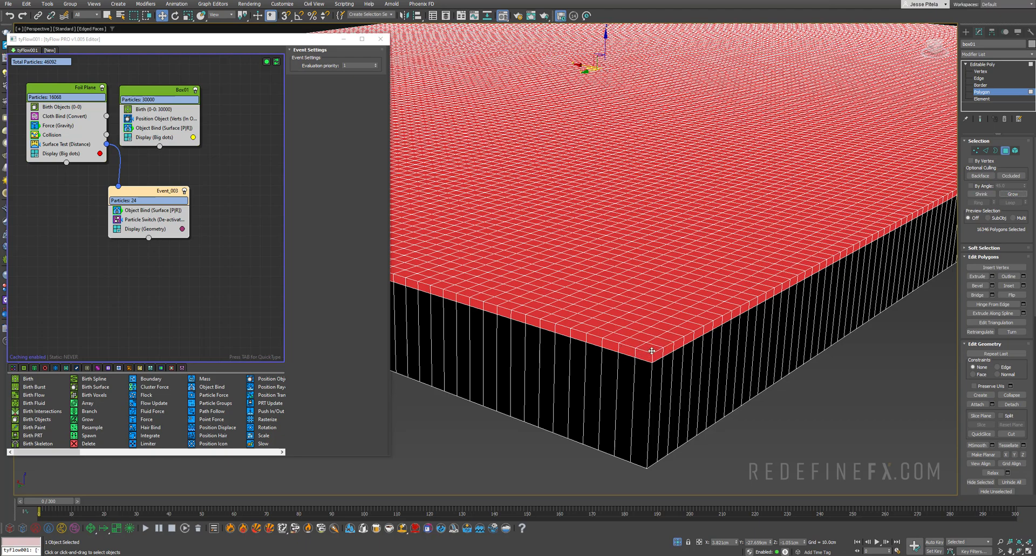
drag(651, 351, 655, 289)
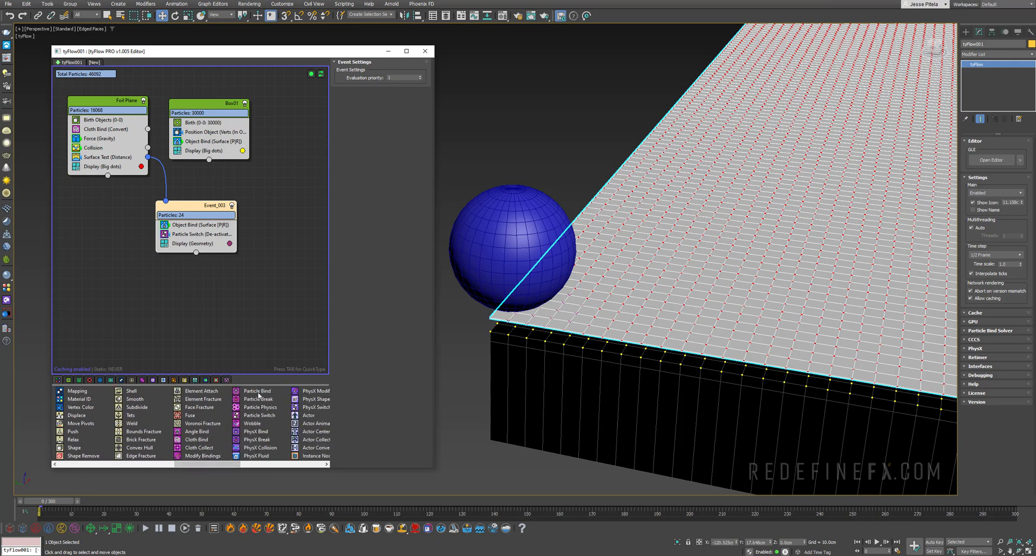
mouse_move(257, 391)
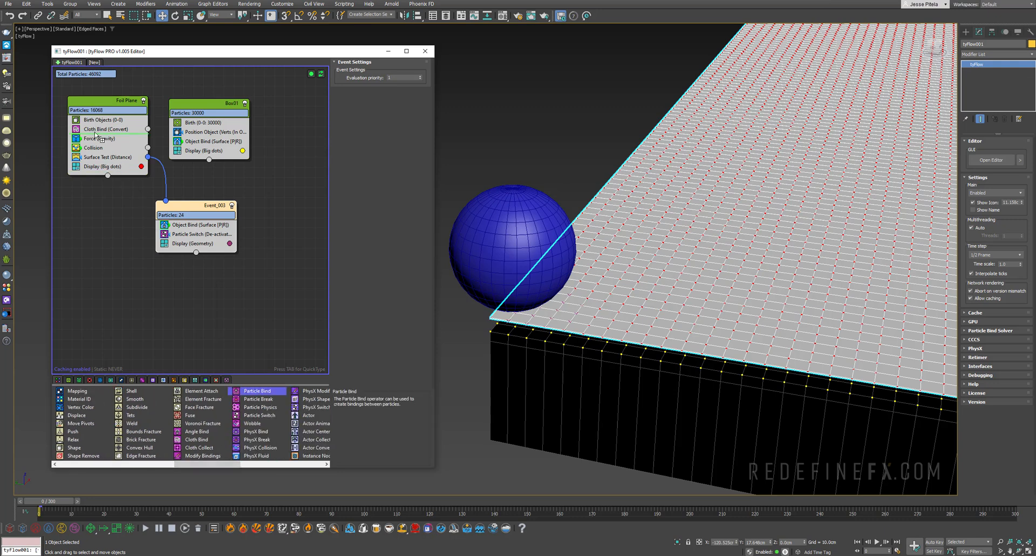
- Add Particle Bind to Foil Plane with breakable bindings snapping at 15.0% stretch
click(103, 138)
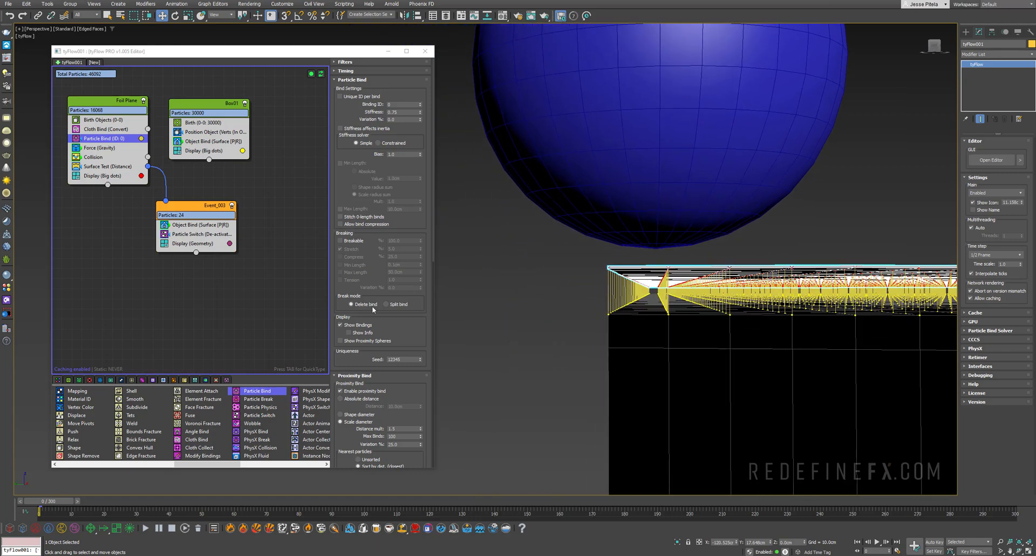
click(341, 239)
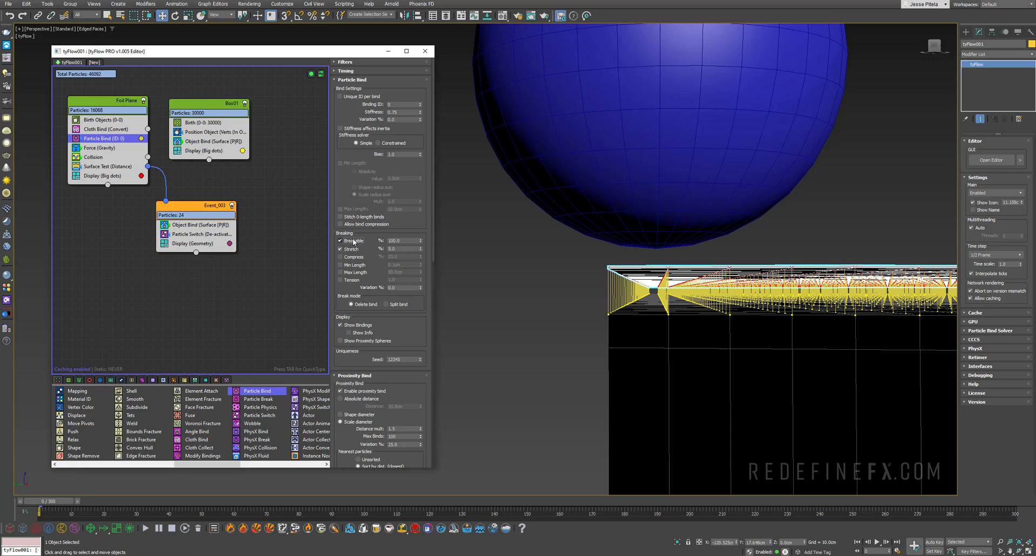
click(402, 249)
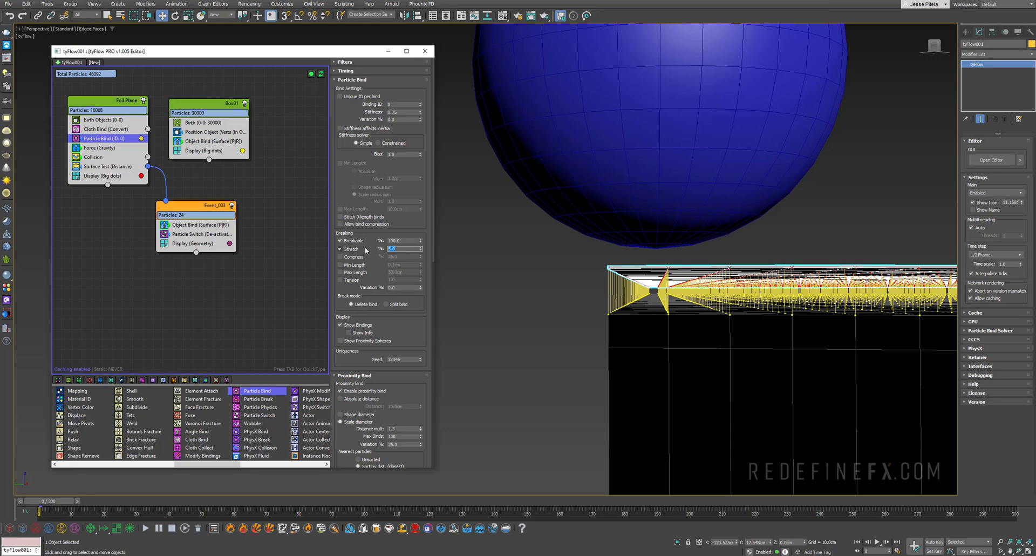
text(15.0)
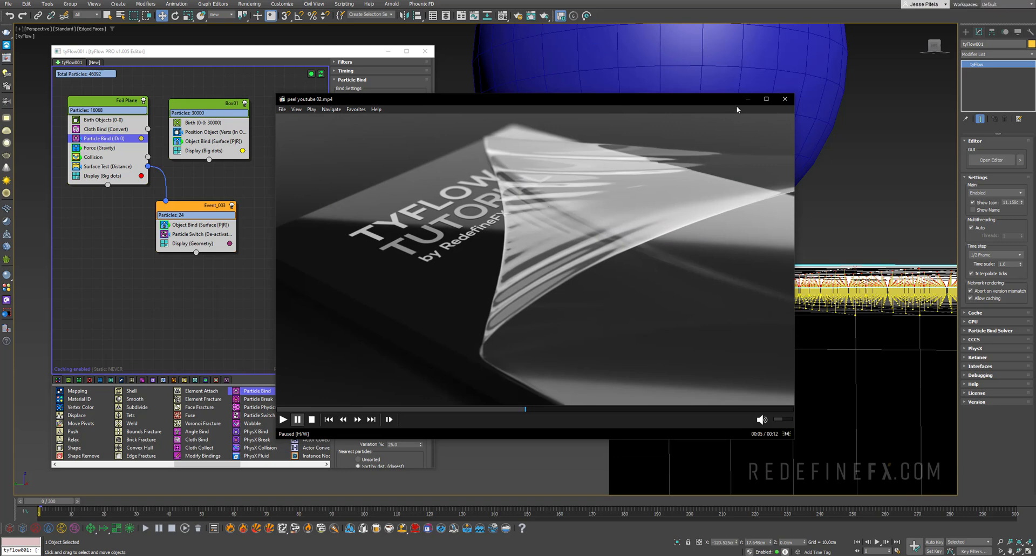
click(784, 98)
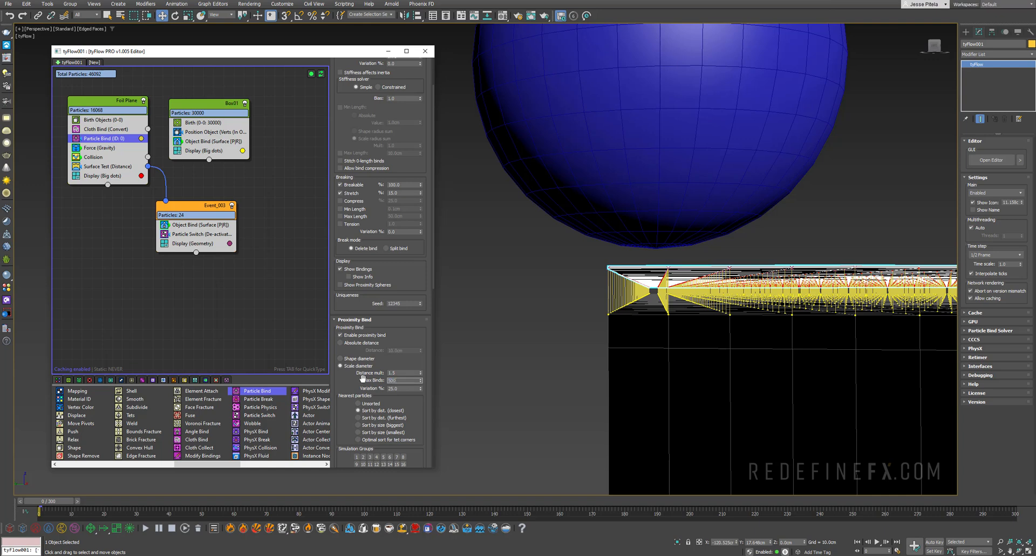
- Scrub the time slider to watch the foil lift, then add Particle Break to Event_003
drag(38, 501, 105, 501)
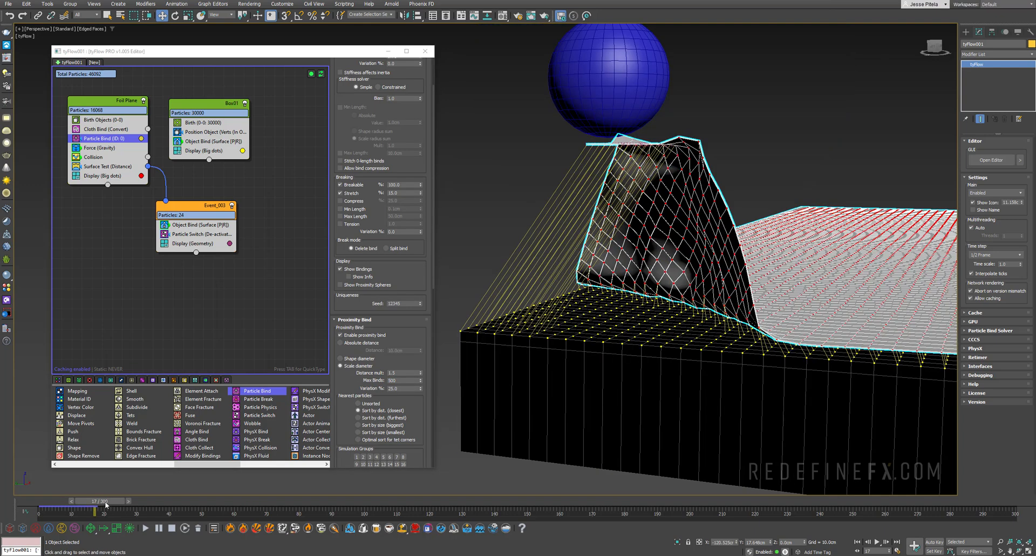
drag(106, 500, 93, 500)
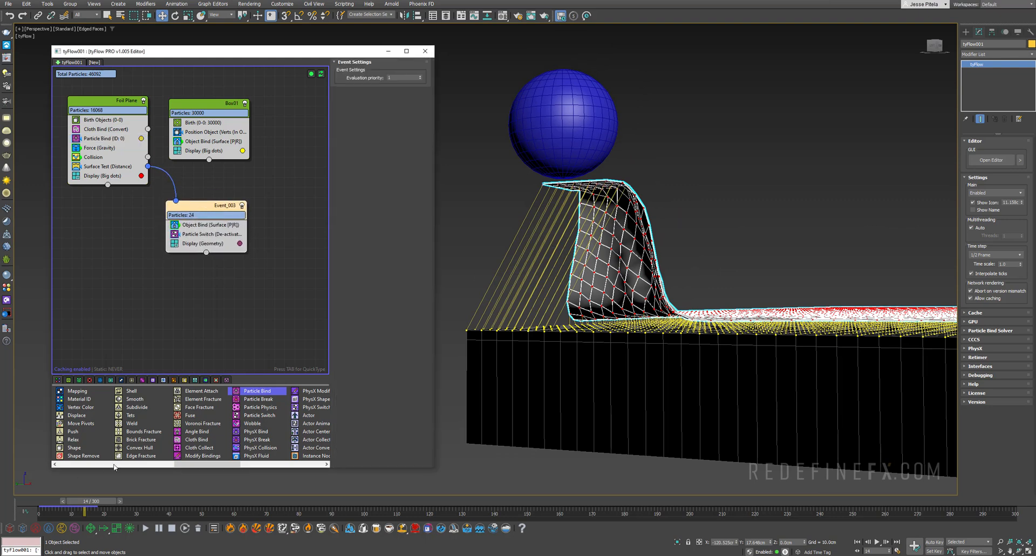
drag(86, 500, 43, 500)
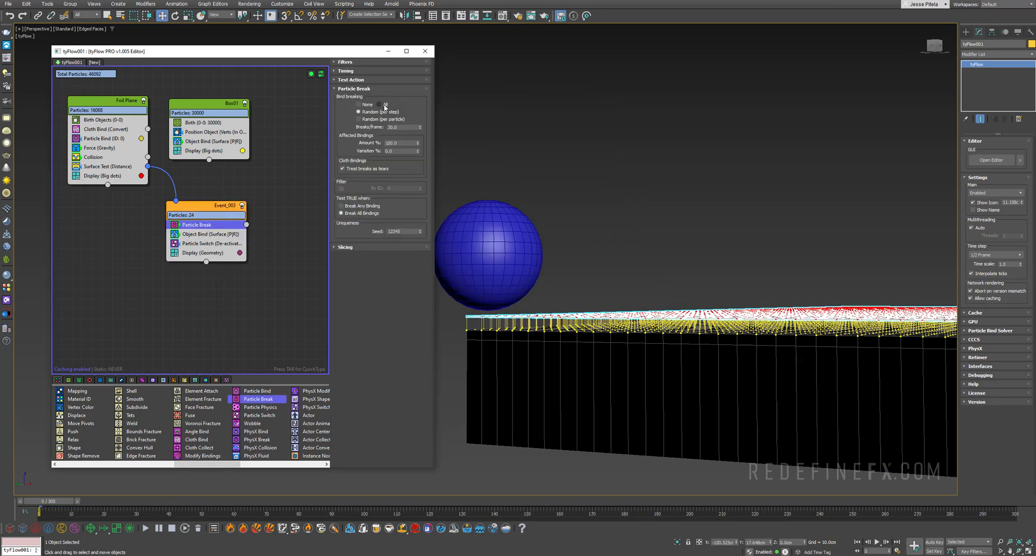
- Set Particle Break to break all bindings of entering particles and rewind to check
click(380, 105)
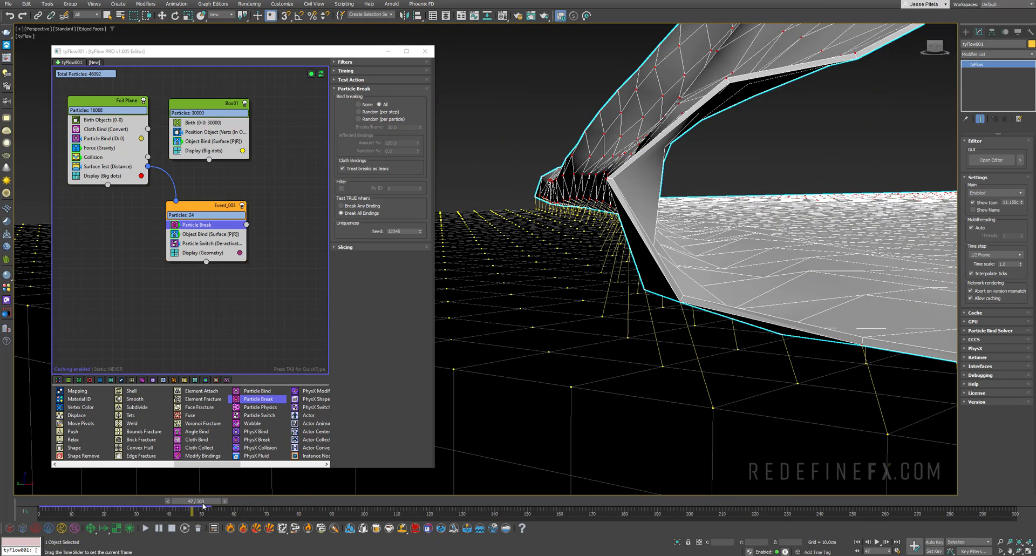
drag(201, 501, 207, 500)
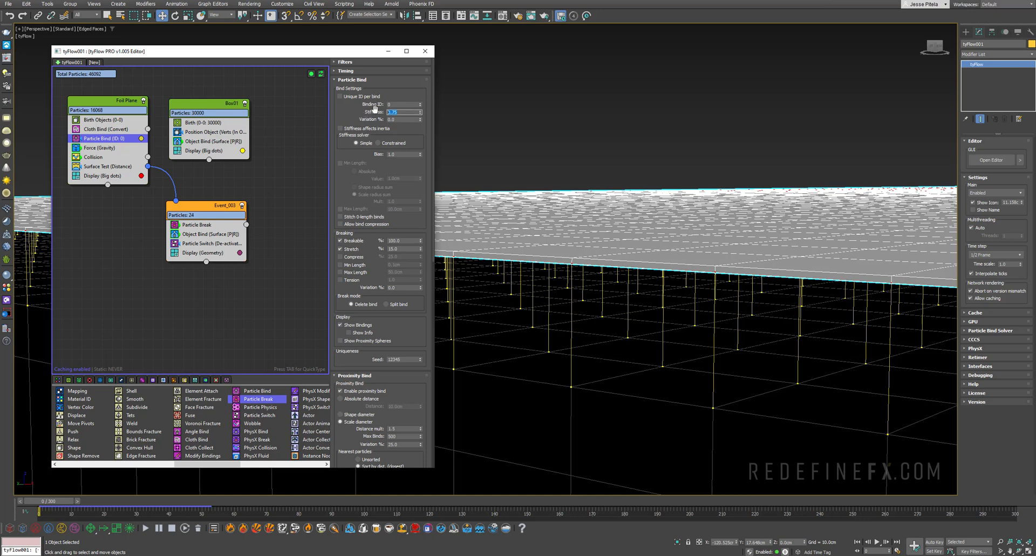
scroll(down, 3)
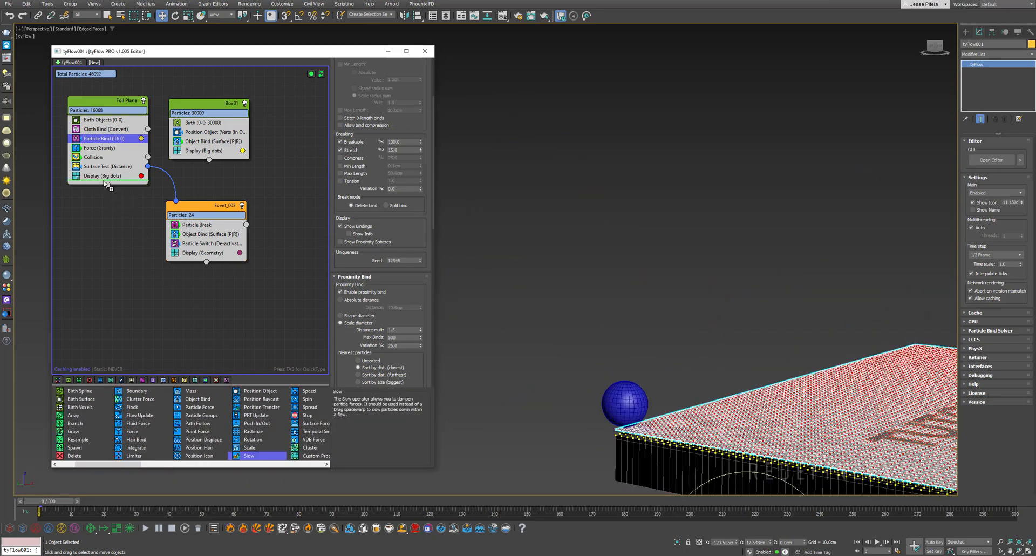
- Add a Slow operator keeping 80% velocity and play through to check the peel
click(100, 175)
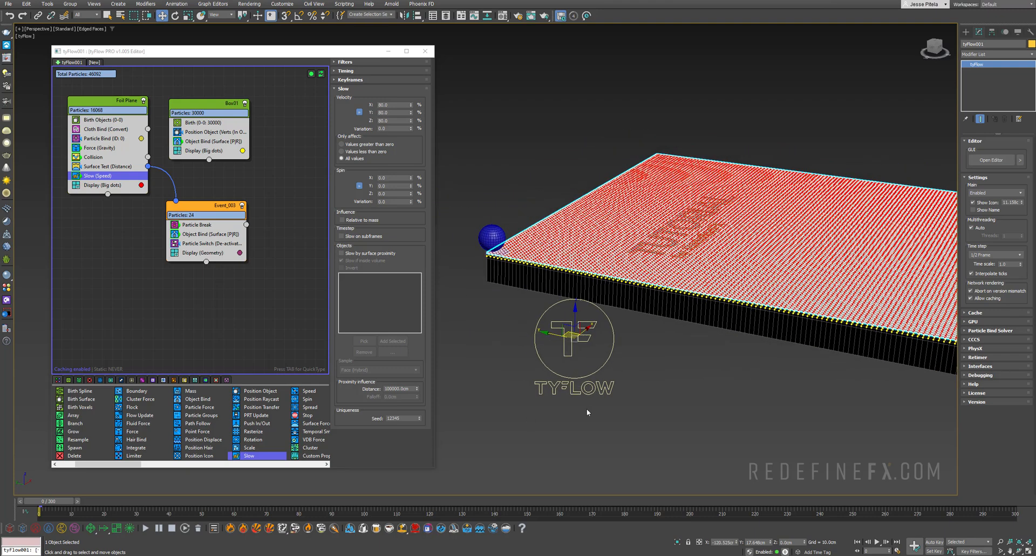
click(994, 255)
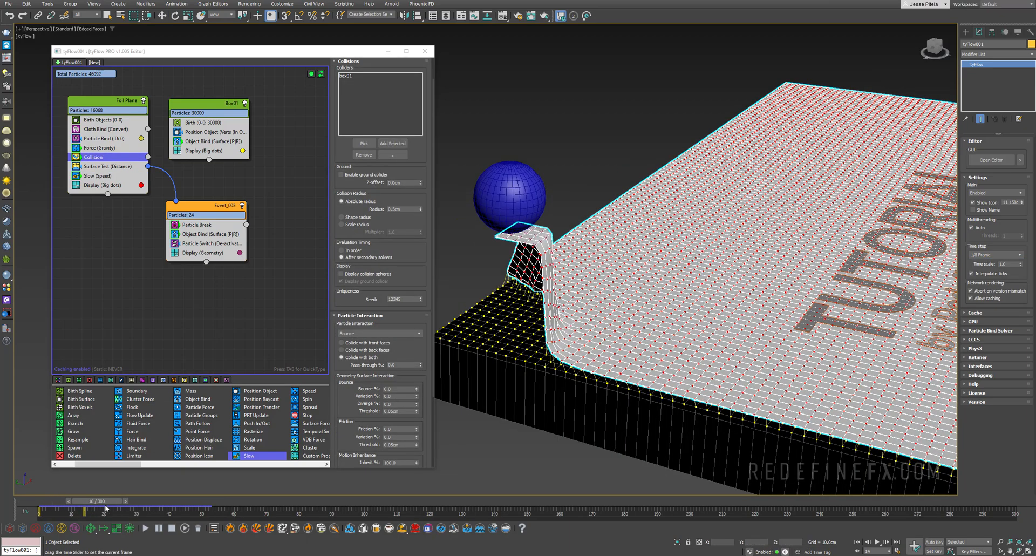
drag(106, 501, 199, 501)
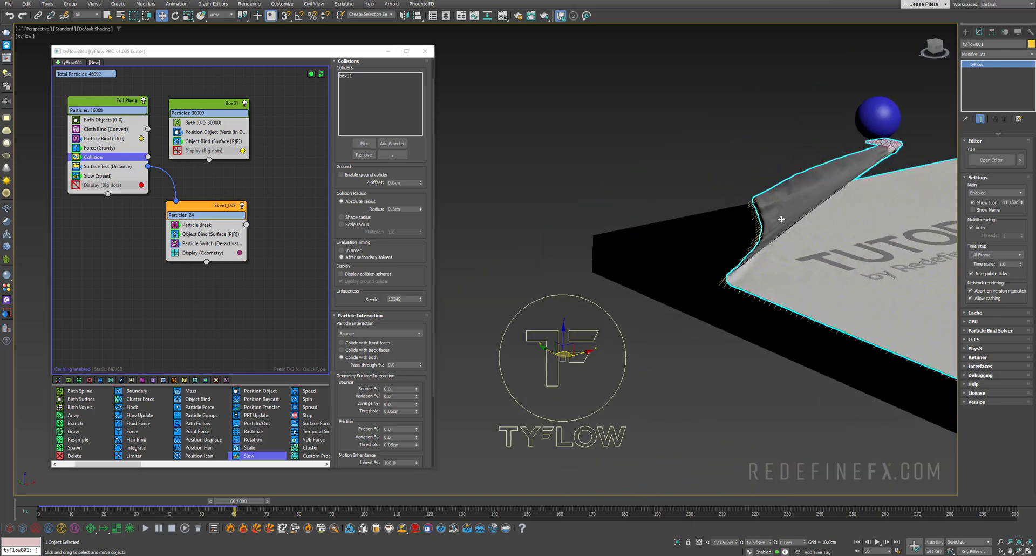
- Add tyRelax and TurboSmooth modifiers above tyFlow to smooth the foil mesh
drag(234, 501, 129, 501)
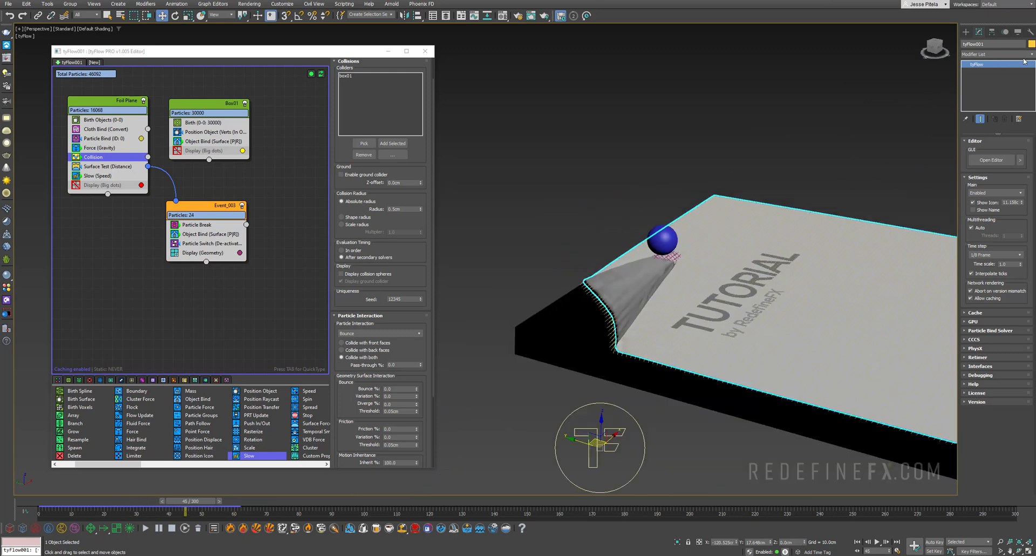
click(990, 54)
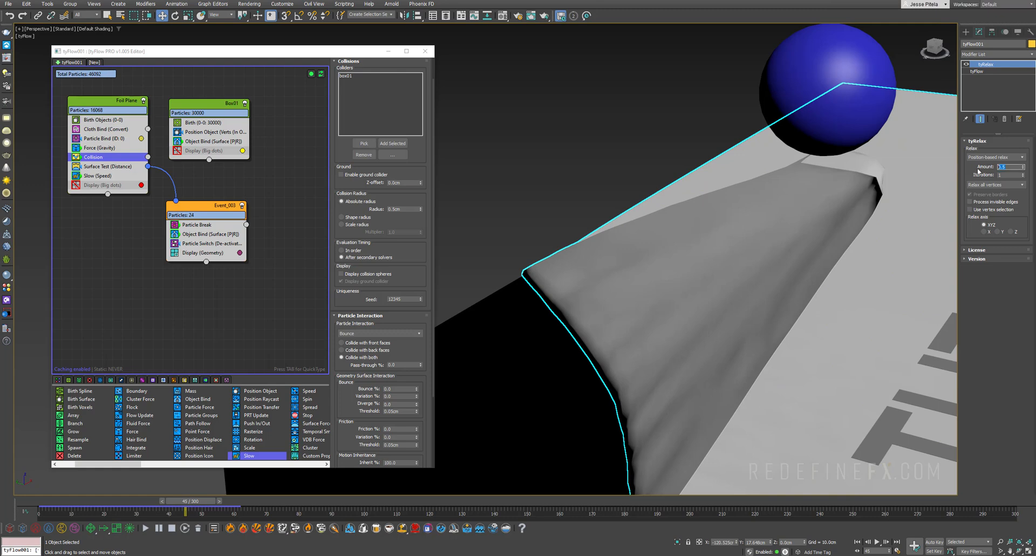
click(994, 54)
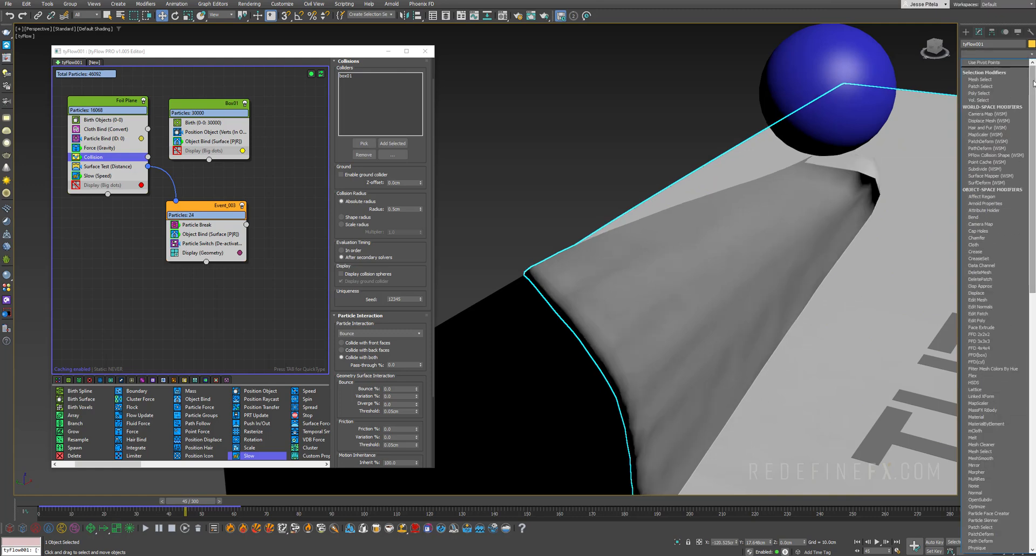
scroll(down, 3)
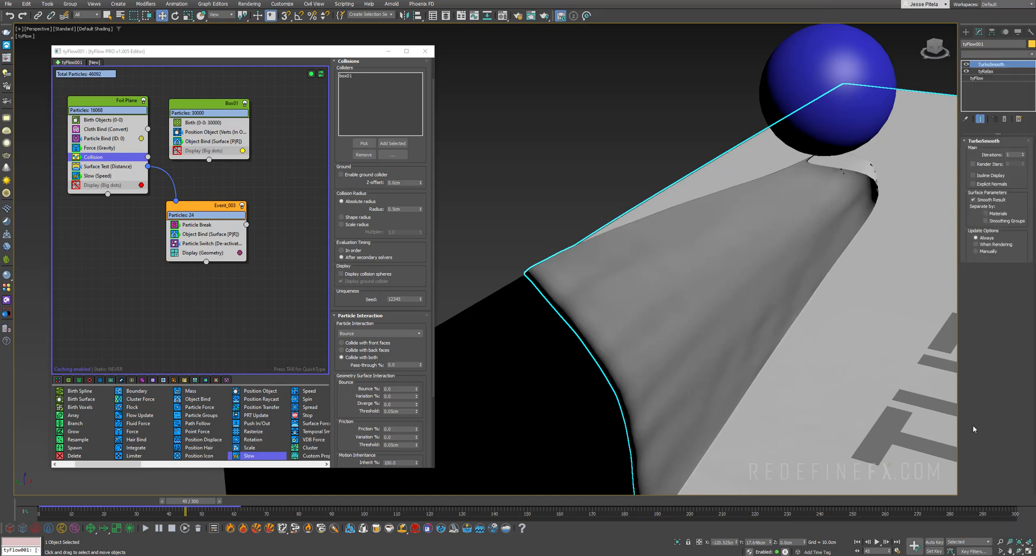
click(1024, 152)
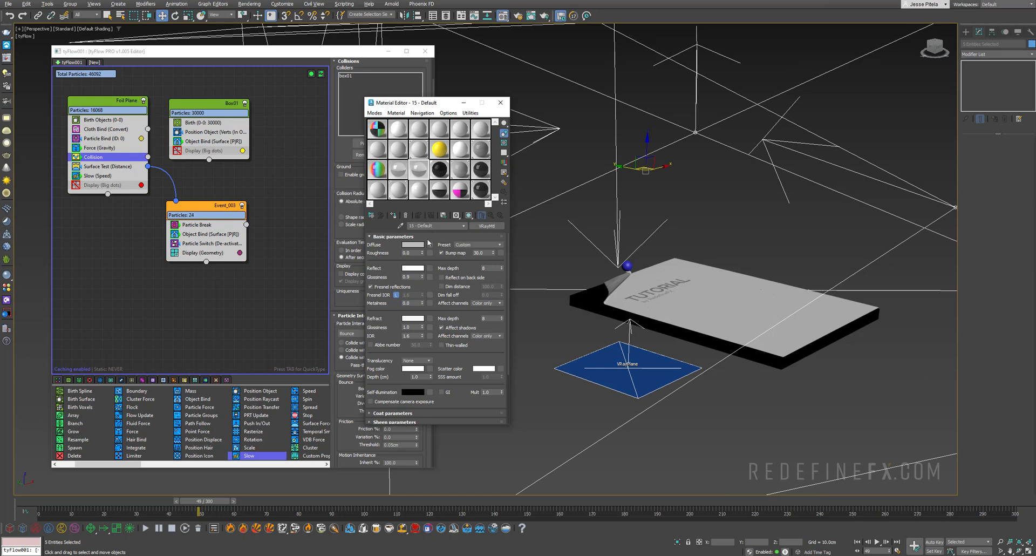
- Edit the foil V-Ray material's diffuse colour
click(411, 245)
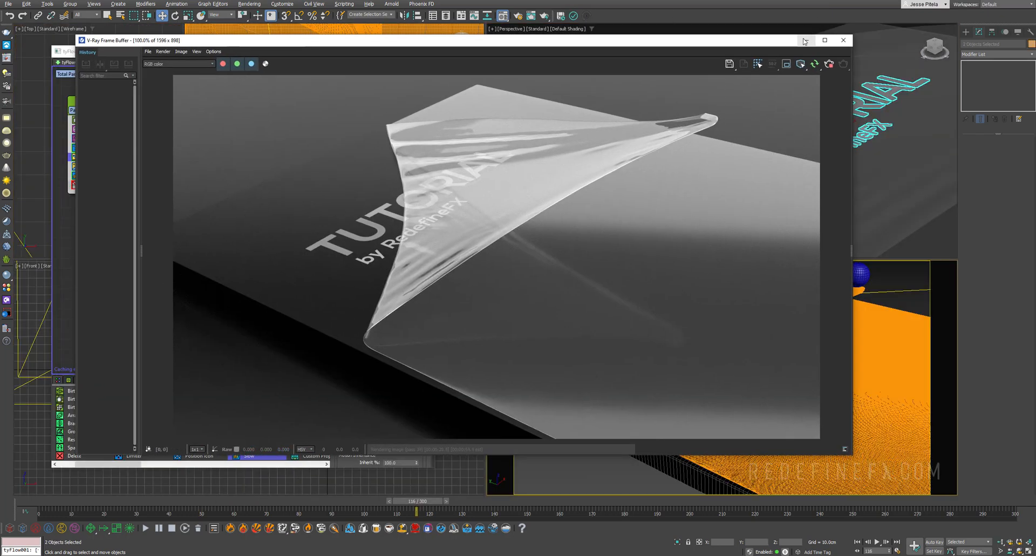
mouse_move(412, 335)
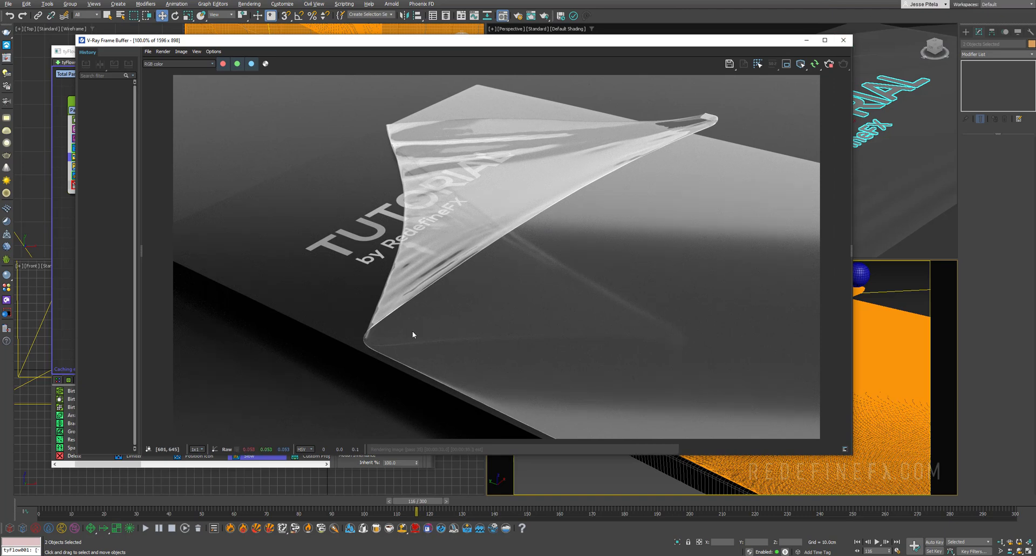
mouse_move(382, 359)
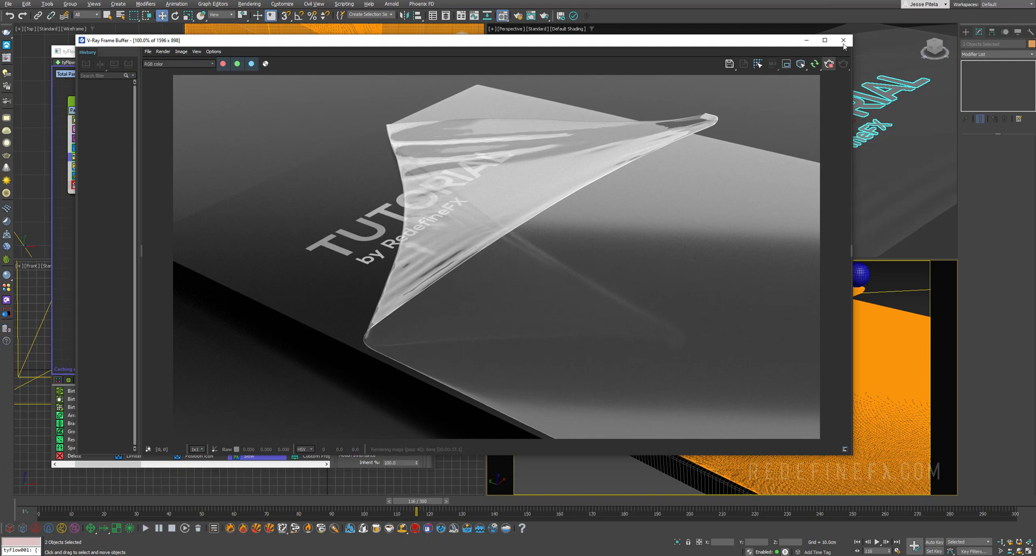
- Close the V-Ray Frame Buffer after reviewing the peeling-foil render
click(844, 40)
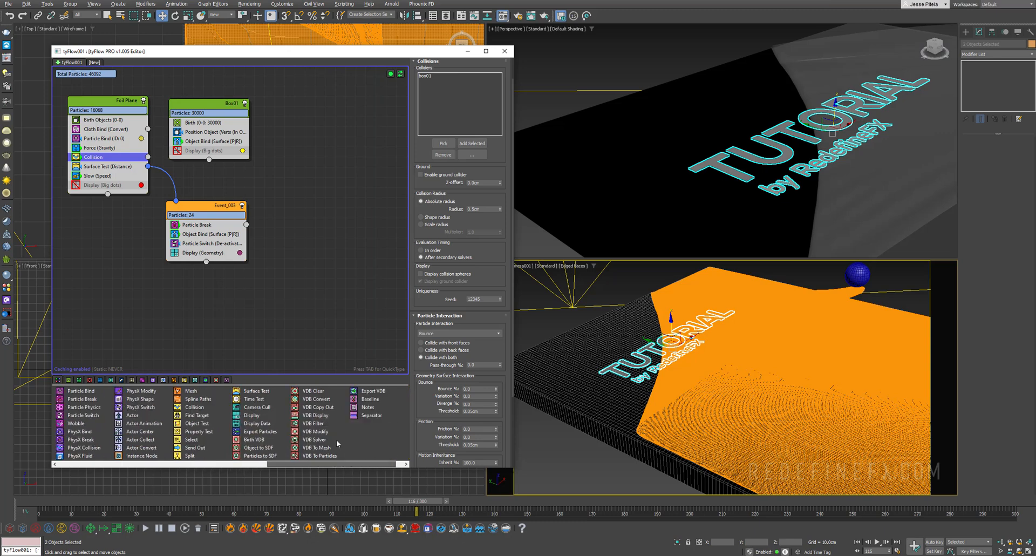
- Add a global Event_004 with an Export Particles operator set to tyCache
click(261, 431)
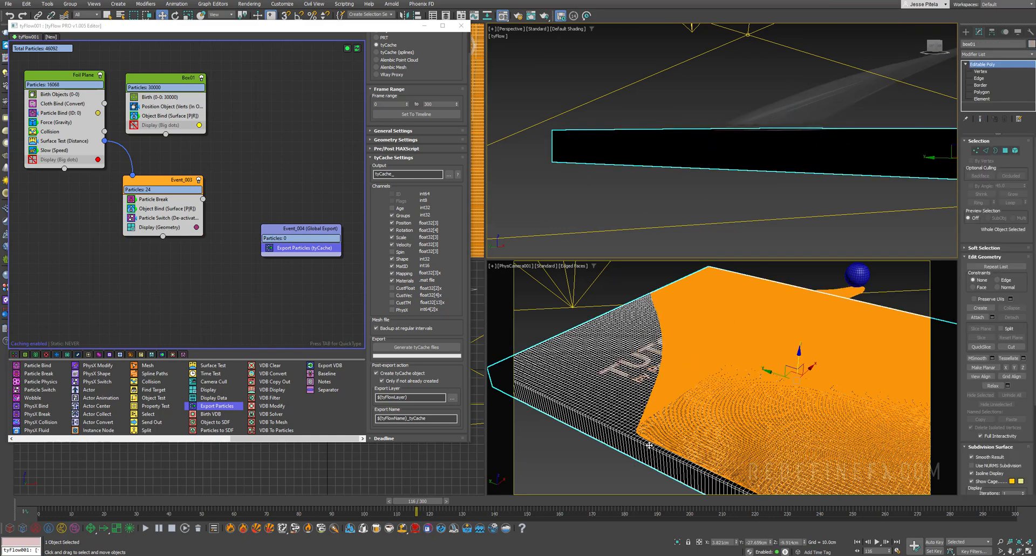
mouse_move(683, 287)
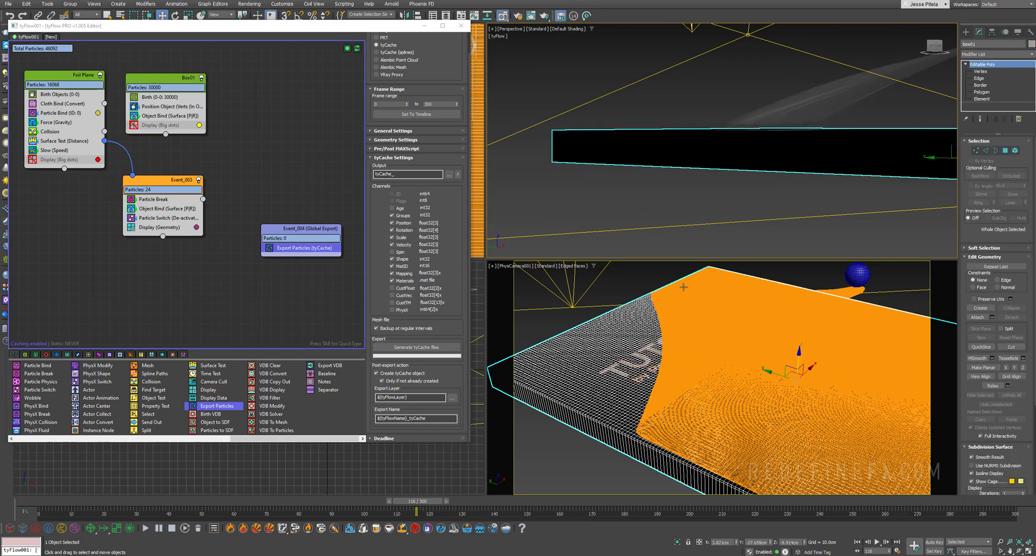